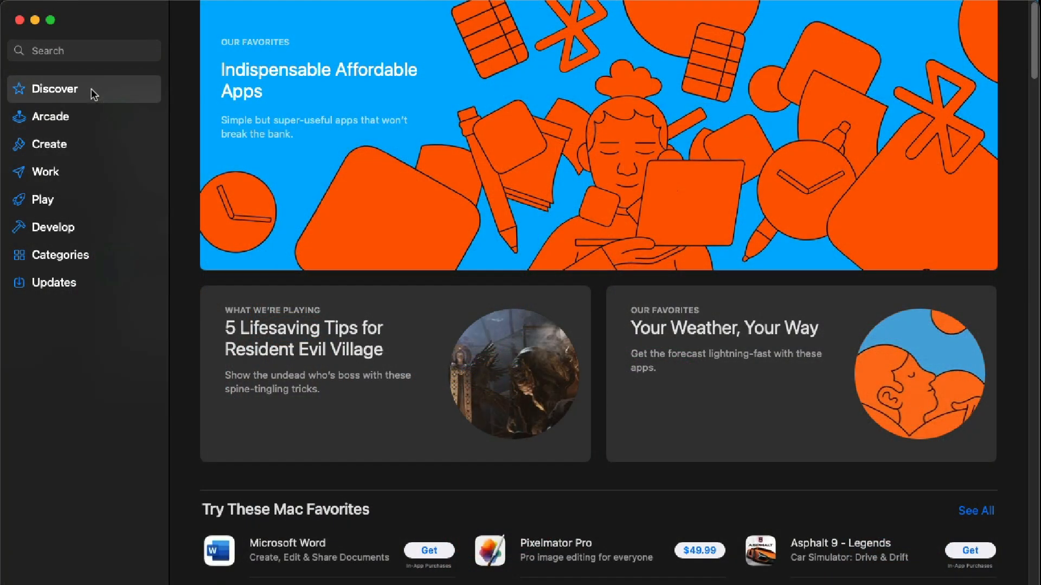
Search the Mac App Store for "Stable Diffusion" and show the app results.
{"action": "type", "text": "Stable"}
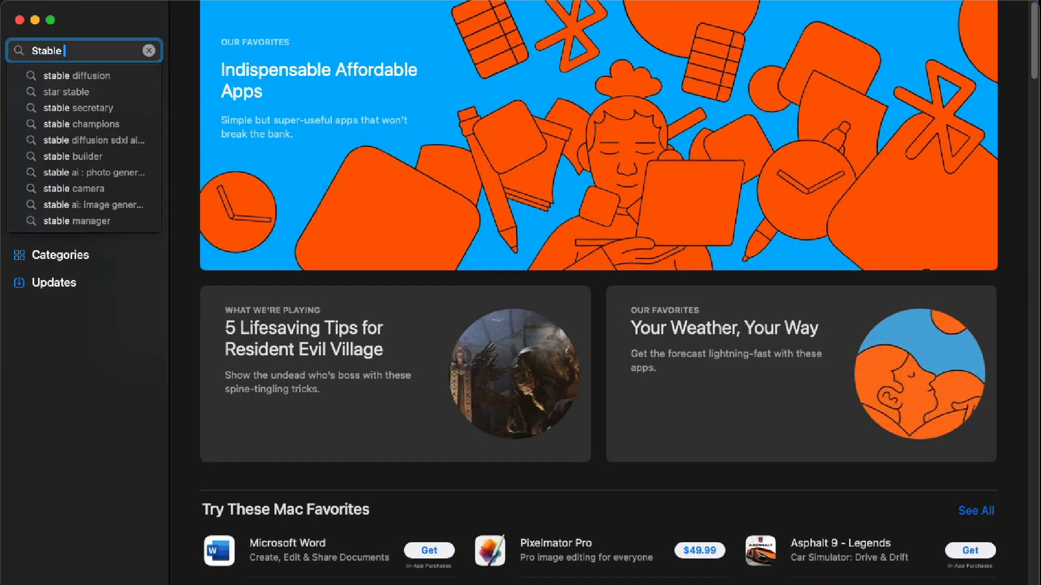
{"action": "left_click", "coordinate": [73, 74]}
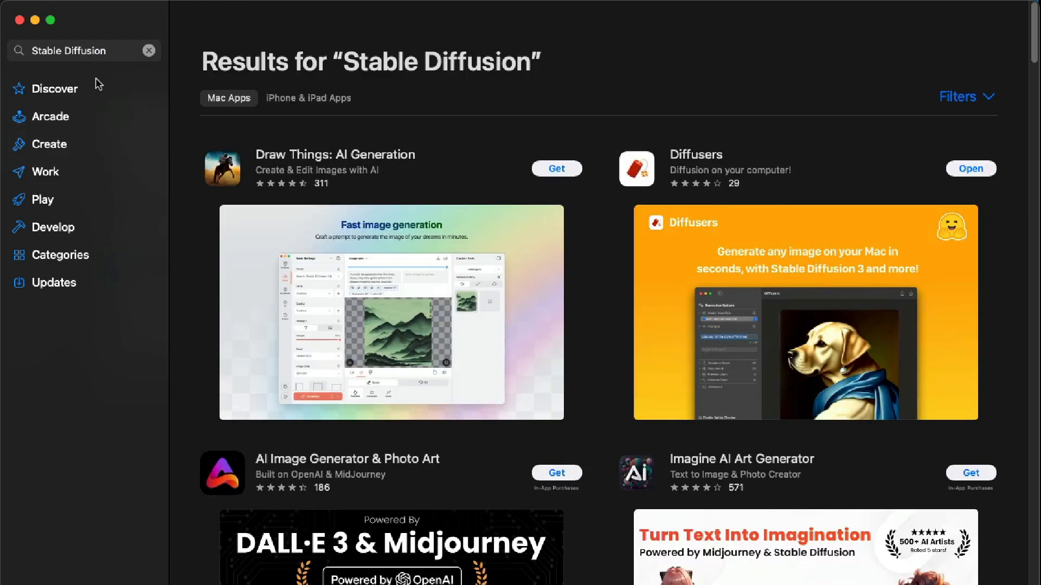
Bring up Draw Things with the Queen of Spades project, DreamShaper XL1.0 and three LoRAs.
{"action": "left_click", "coordinate": [335, 154]}
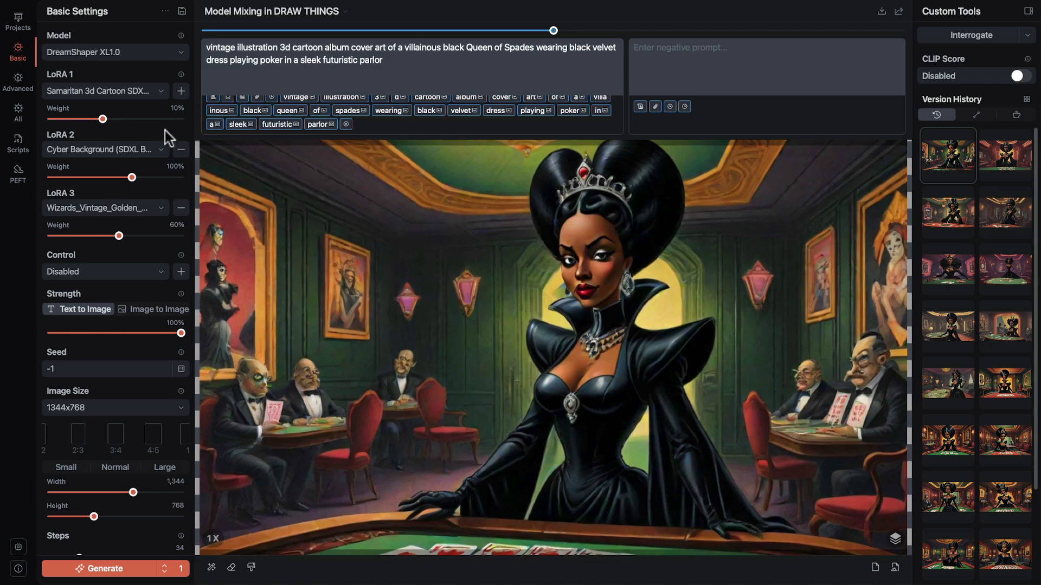
{"action": "mouse_move", "coordinate": [129, 100]}
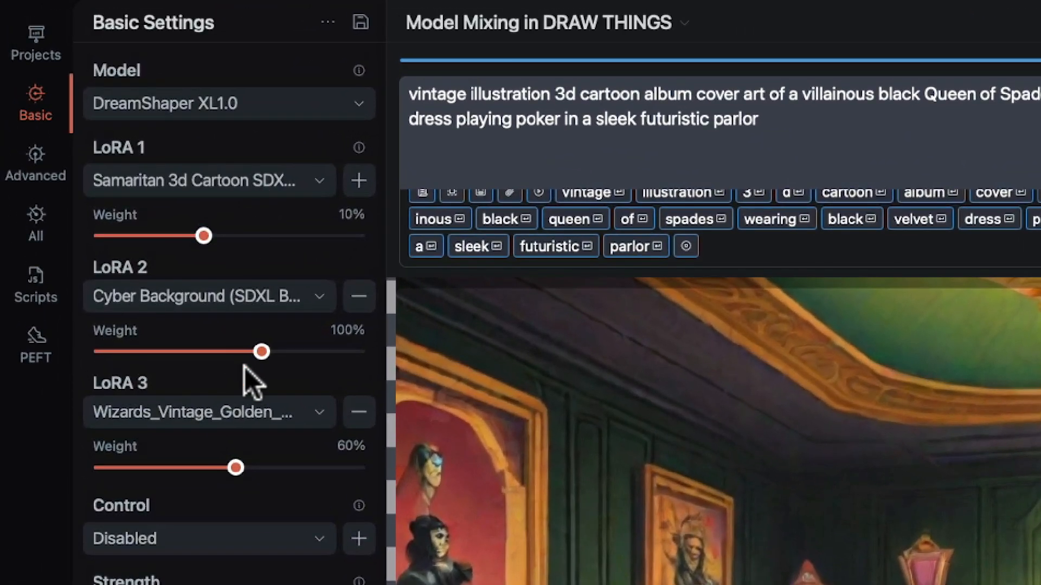
{"action": "mouse_move", "coordinate": [241, 448]}
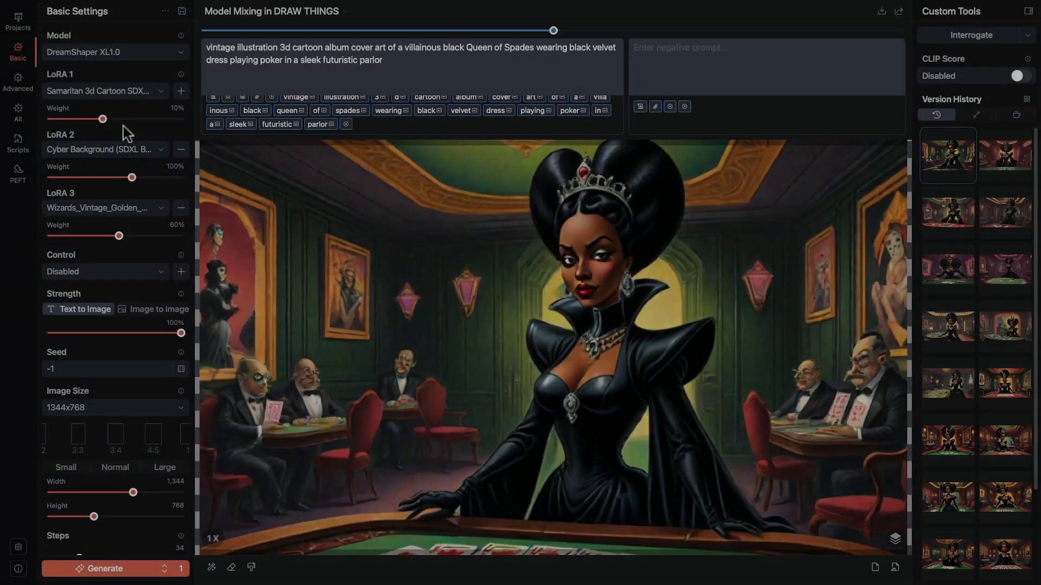
In Models > Mixing, choose DreamShaper XL1.0 as Model 1 of the new mix.
{"action": "left_click", "coordinate": [113, 52]}
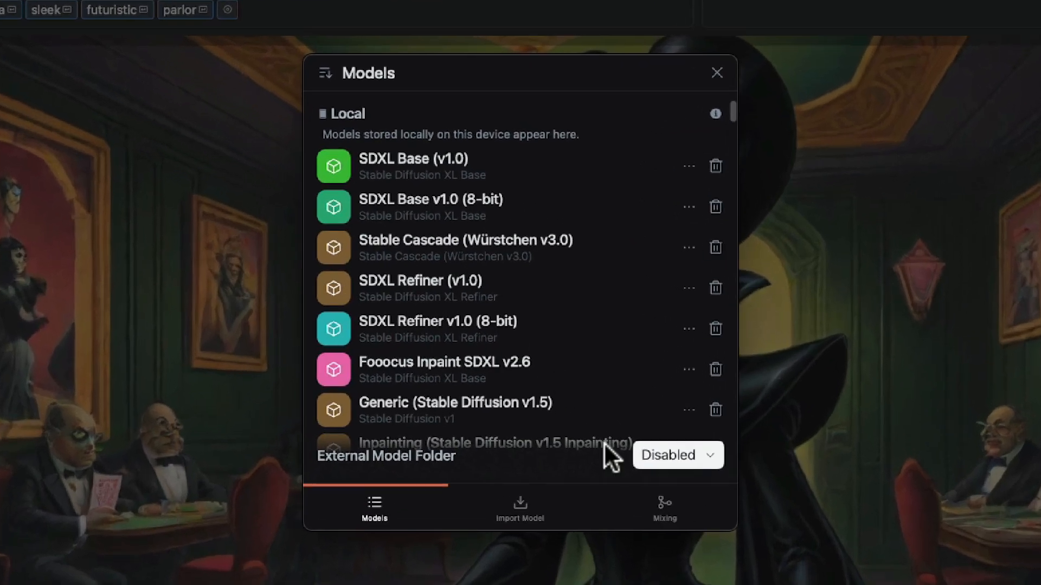
{"action": "left_click", "coordinate": [664, 507]}
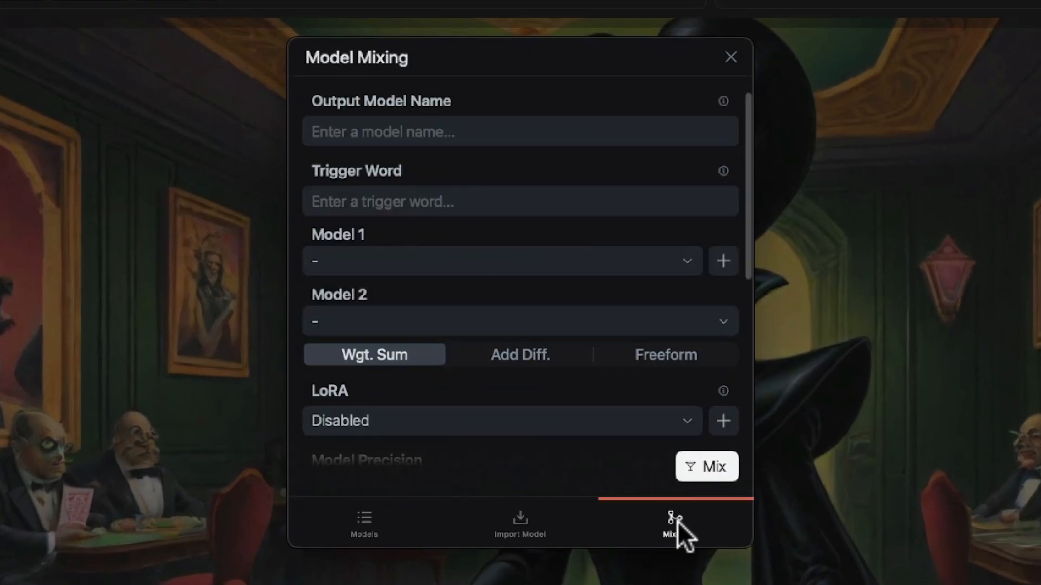
{"action": "scroll", "scroll_direction": "down", "scroll_amount": 3}
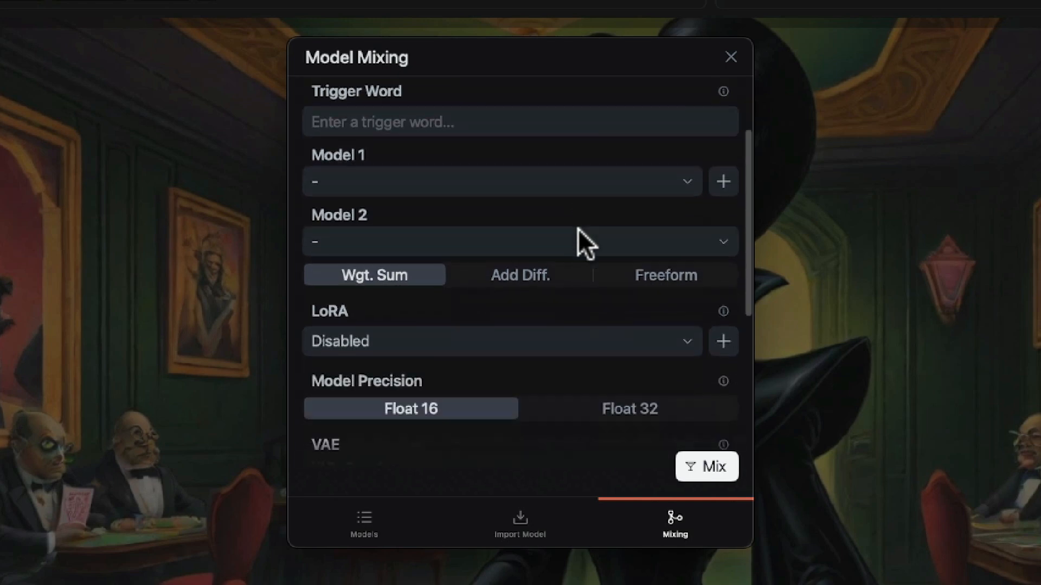
{"action": "mouse_move", "coordinate": [689, 195]}
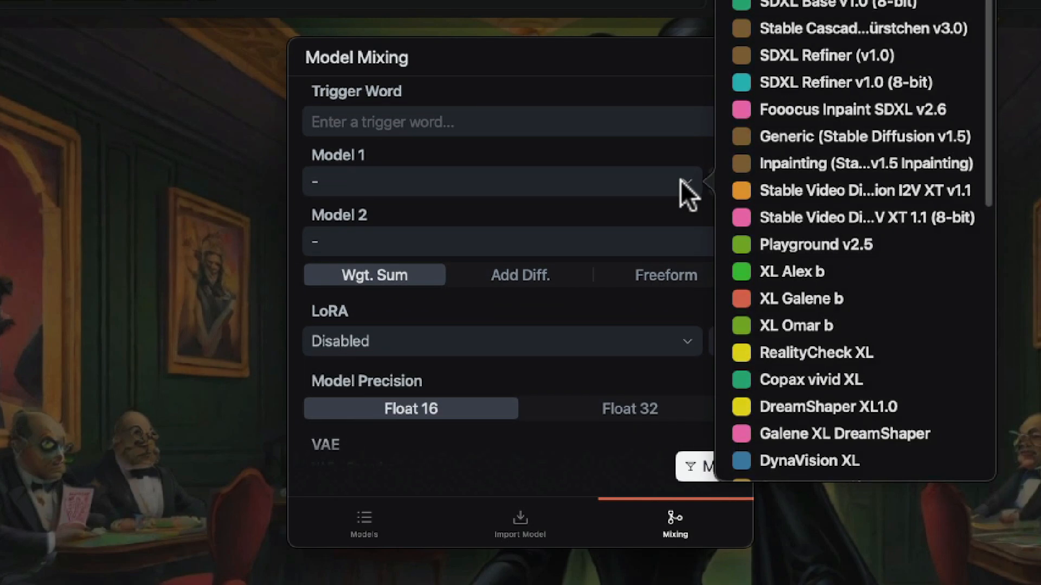
{"action": "left_click", "coordinate": [827, 407]}
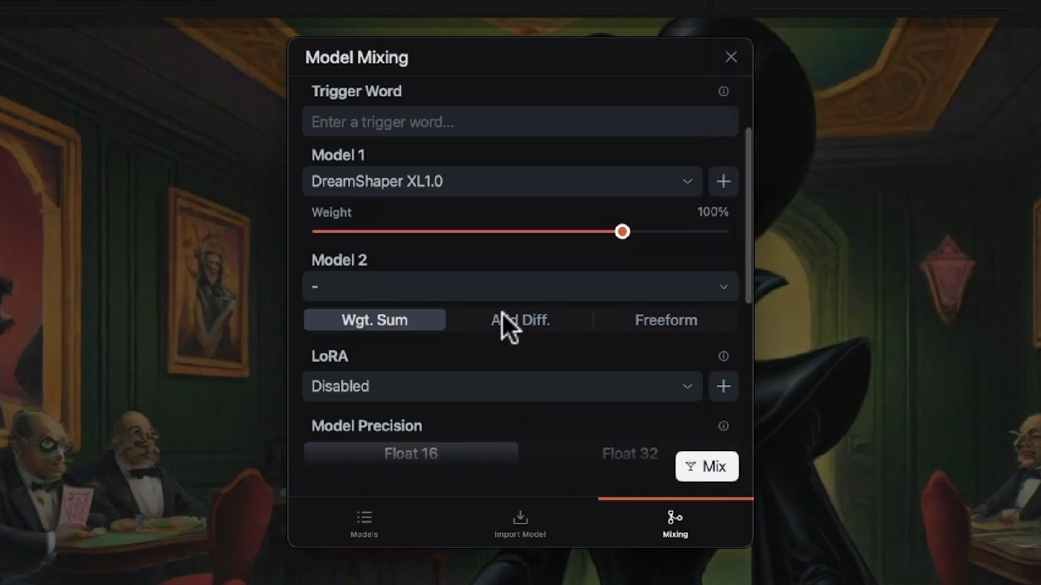
{"action": "scroll", "scroll_direction": "down", "scroll_amount": 3}
{"action": "type", "text": "vin"}
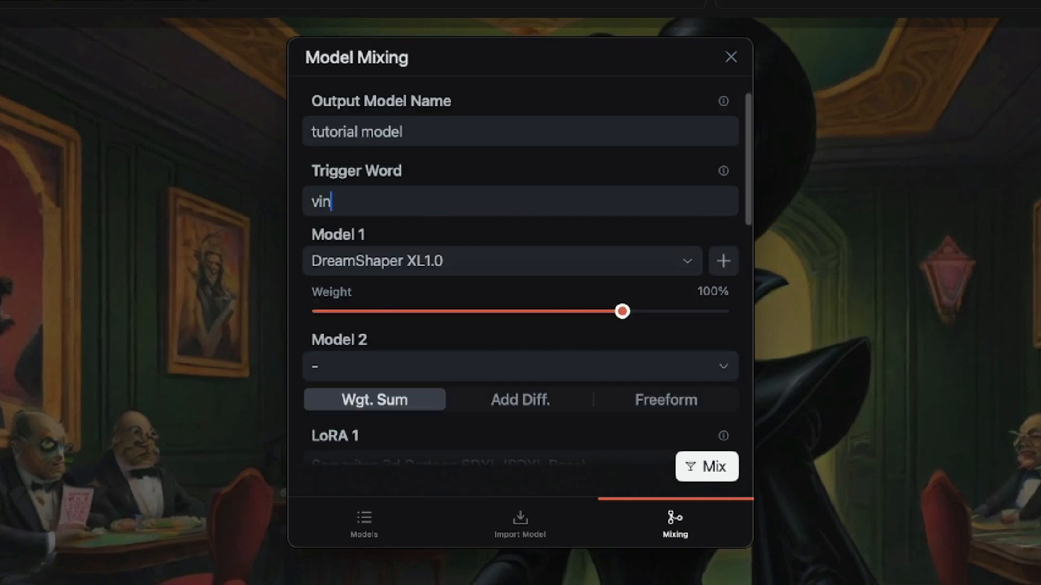
Enter the trigger word "vintage illustration 3D cartoon" for the tutorial model mix.
{"action": "type", "text": "tage illus"}
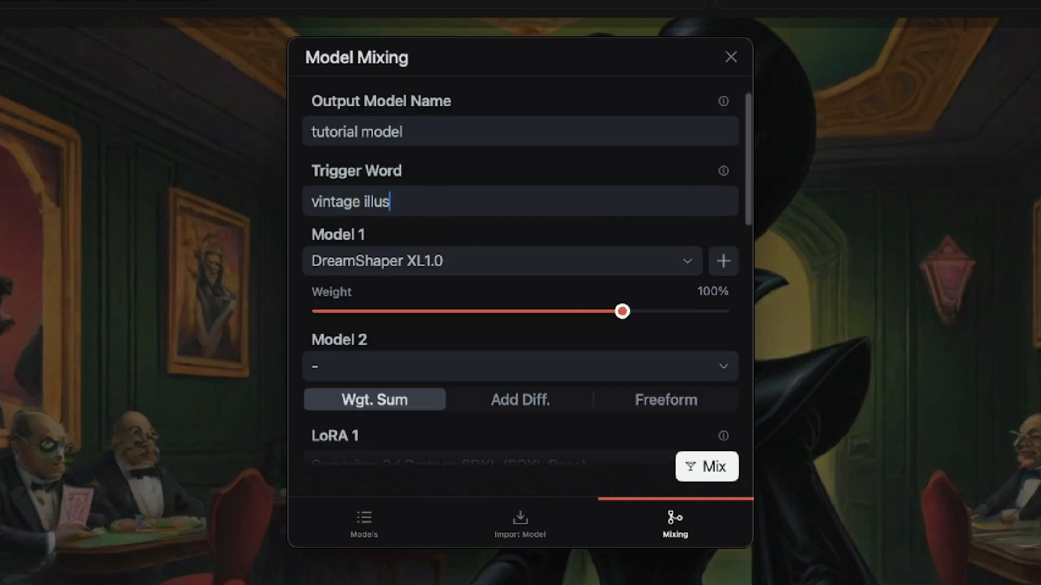
{"action": "type", "text": "tration"}
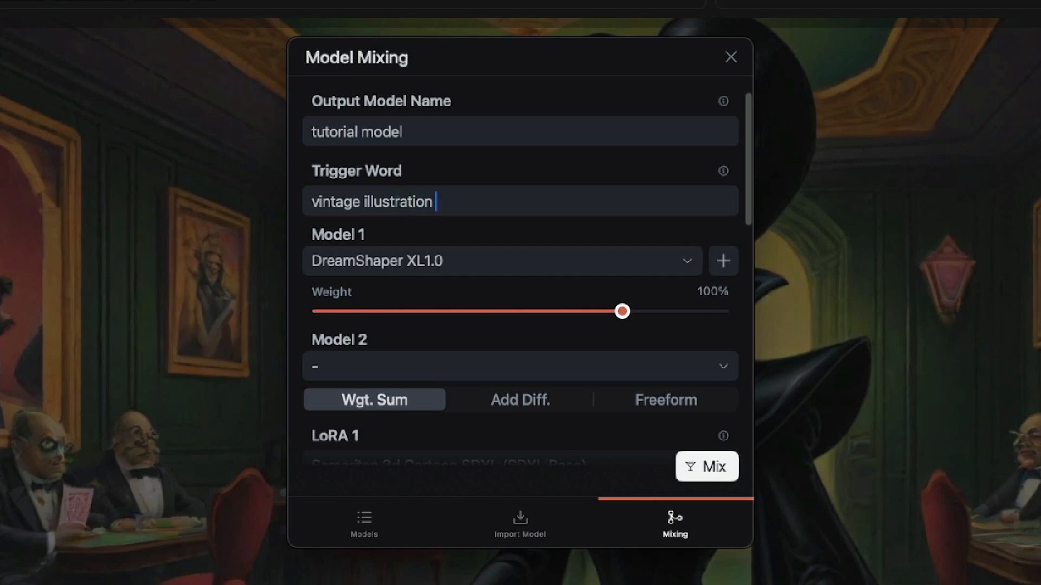
{"action": "type", "text": "3D"}
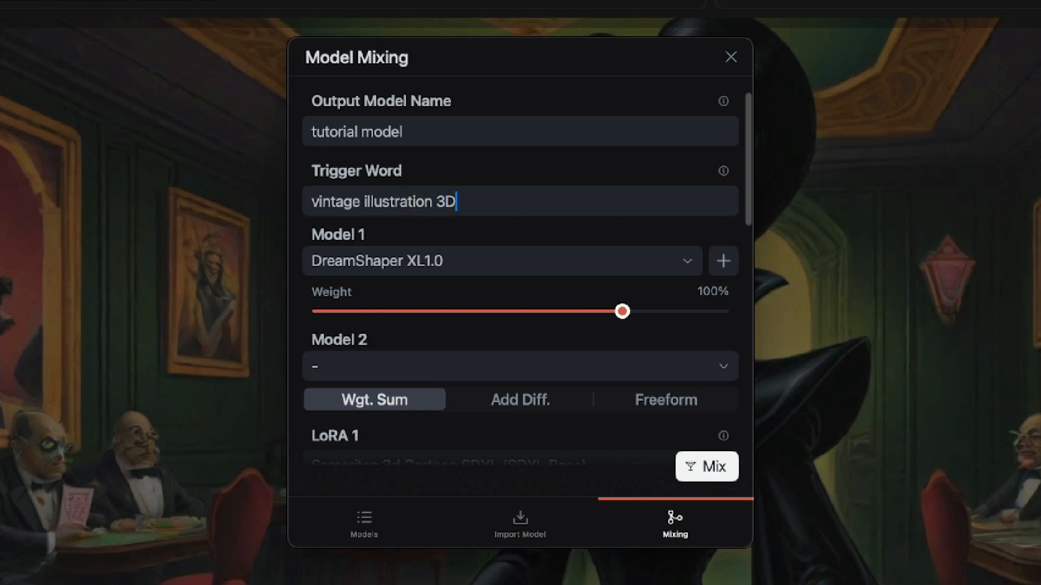
{"action": "type", "text": "cartoo"}
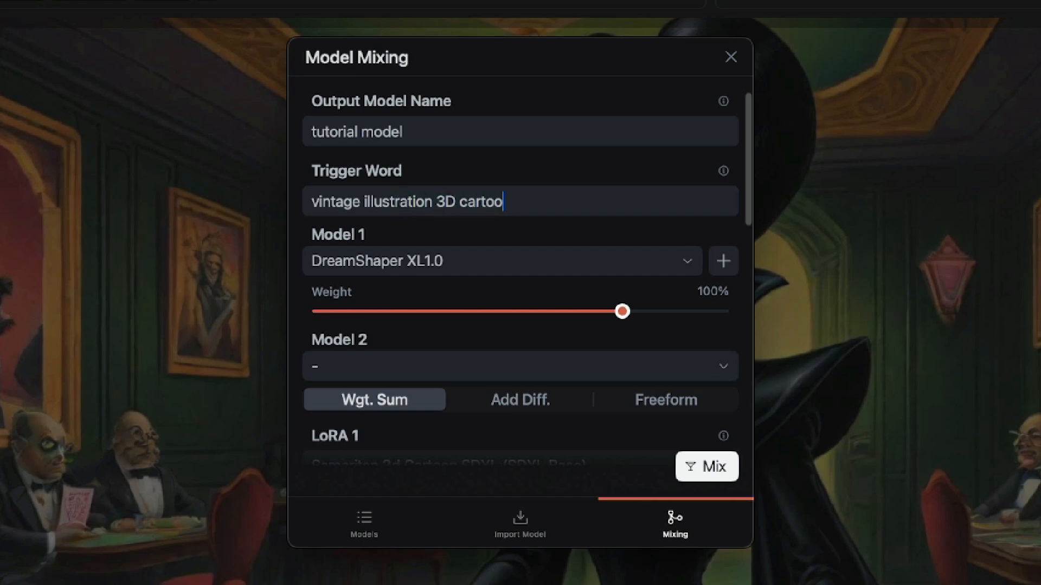
{"action": "type", "text": "n"}
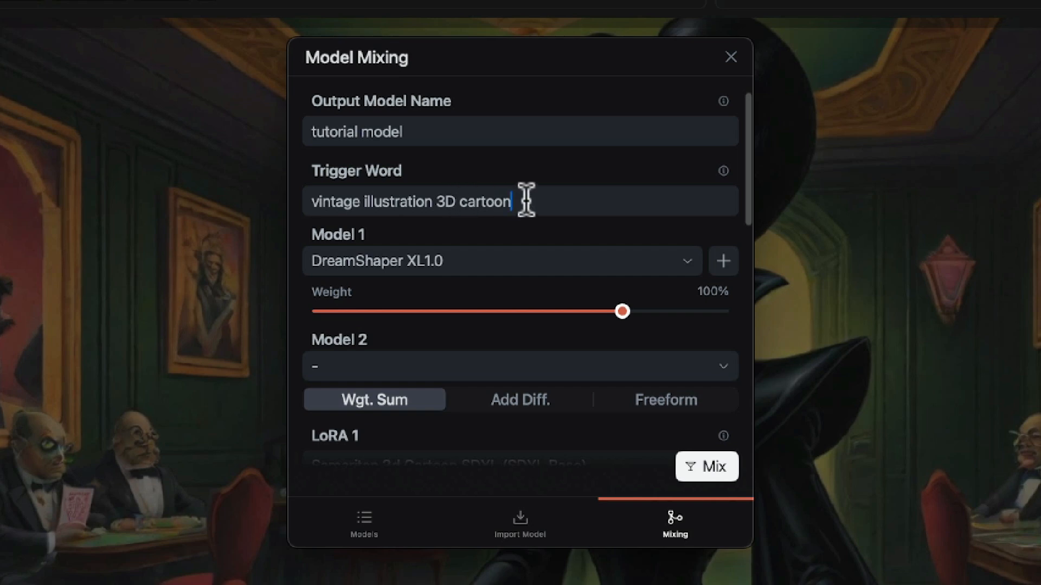
{"action": "triple_click", "coordinate": [356, 131]}
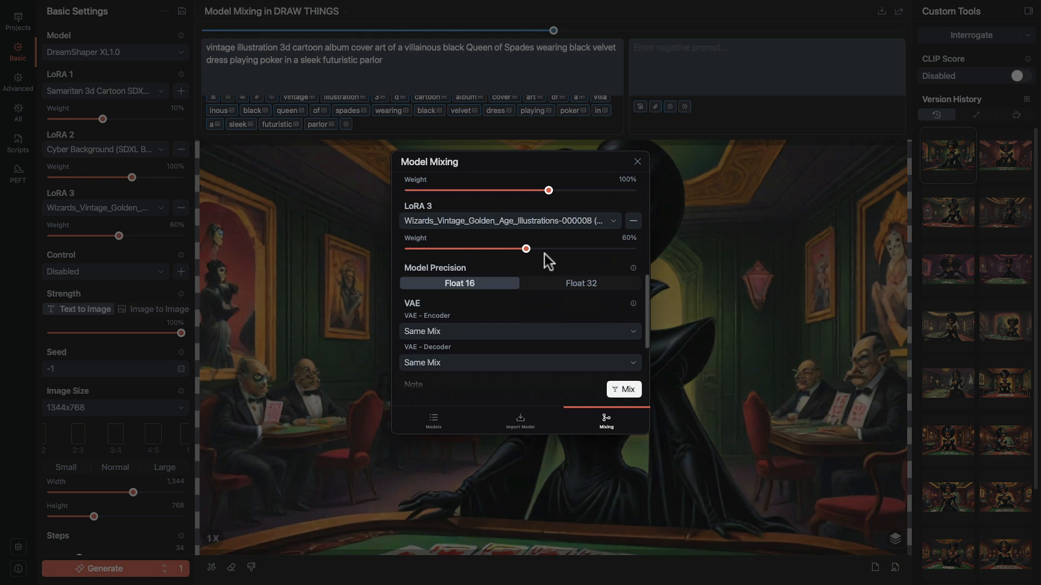
{"action": "mouse_move", "coordinate": [536, 269]}
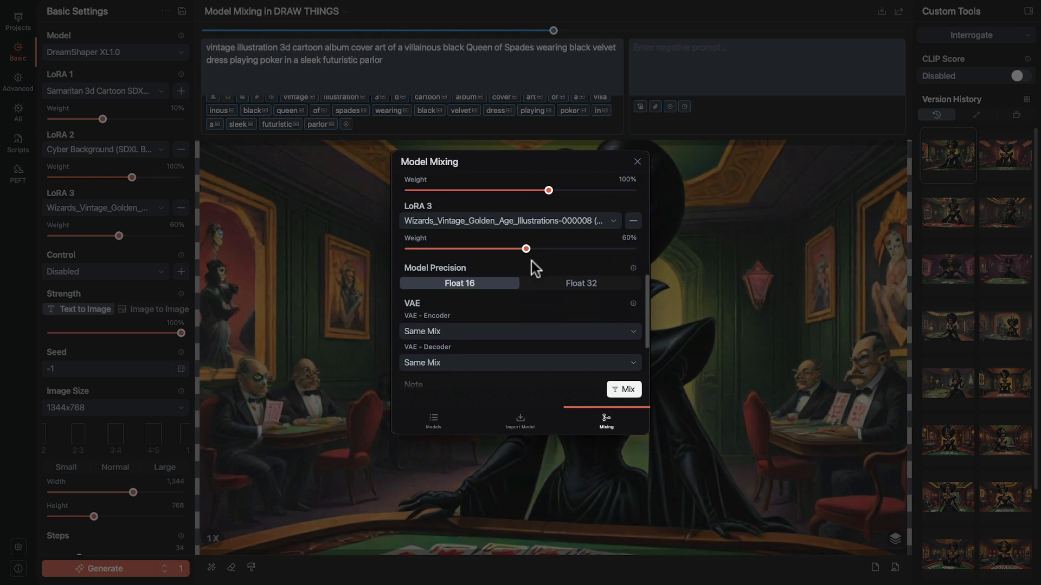
{"action": "mouse_move", "coordinate": [485, 291]}
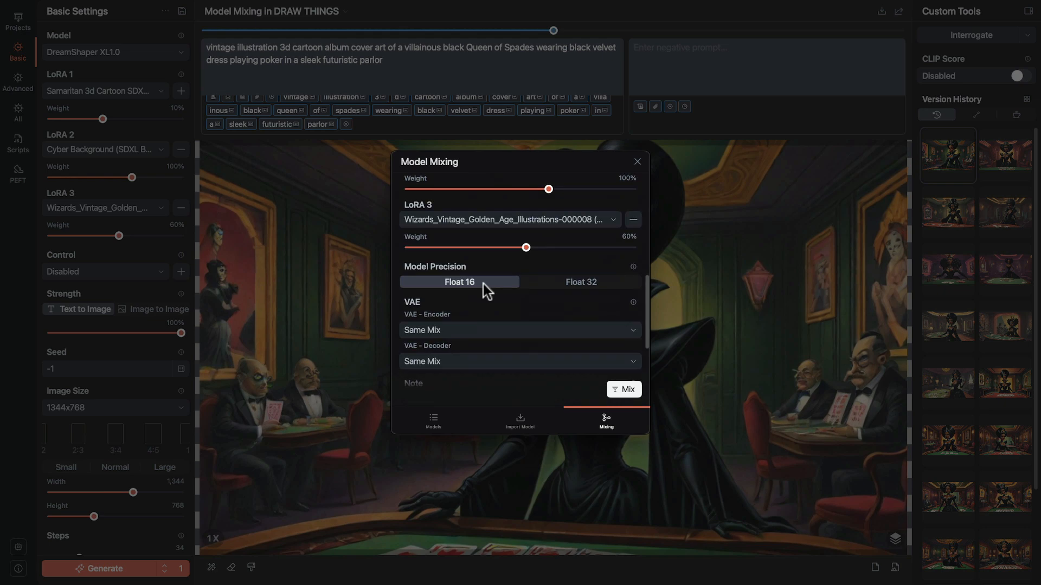
{"action": "scroll", "scroll_direction": "down", "scroll_amount": 3}
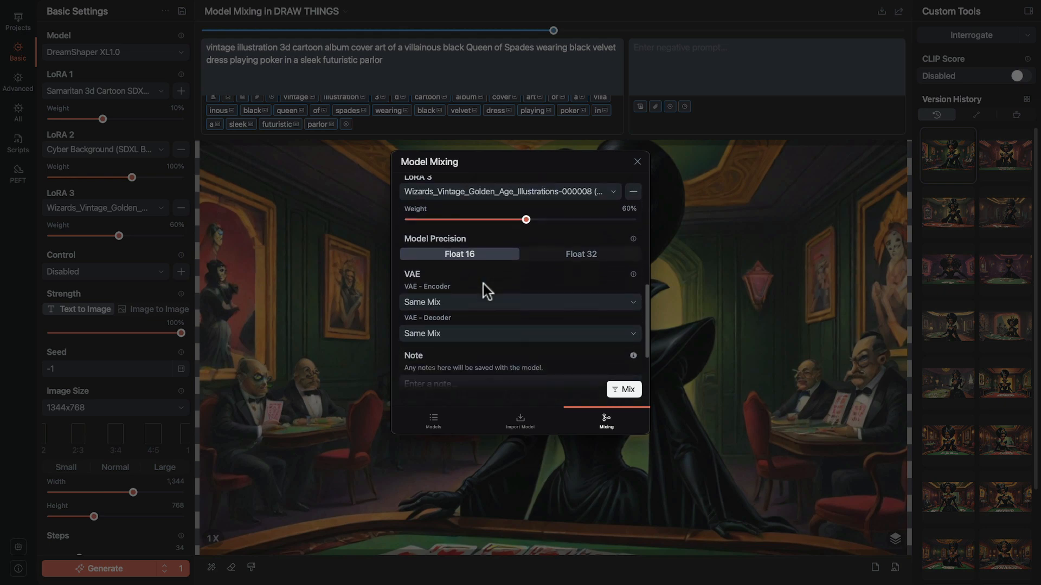
{"action": "scroll", "scroll_direction": "down", "scroll_amount": 3}
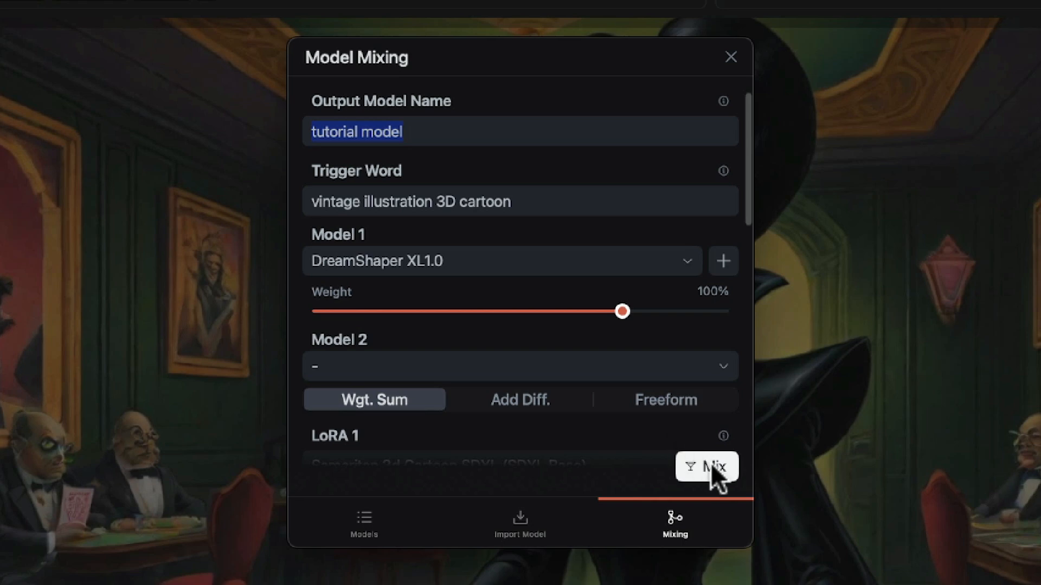
Start mixing tutorial model, accepting the single-model warning.
{"action": "left_click", "coordinate": [706, 466]}
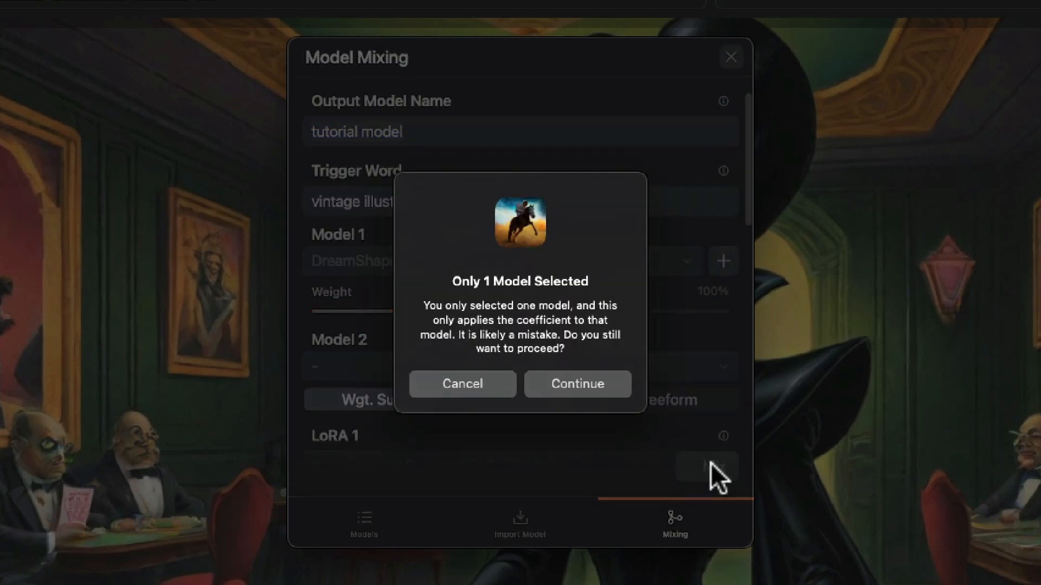
{"action": "mouse_move", "coordinate": [644, 352]}
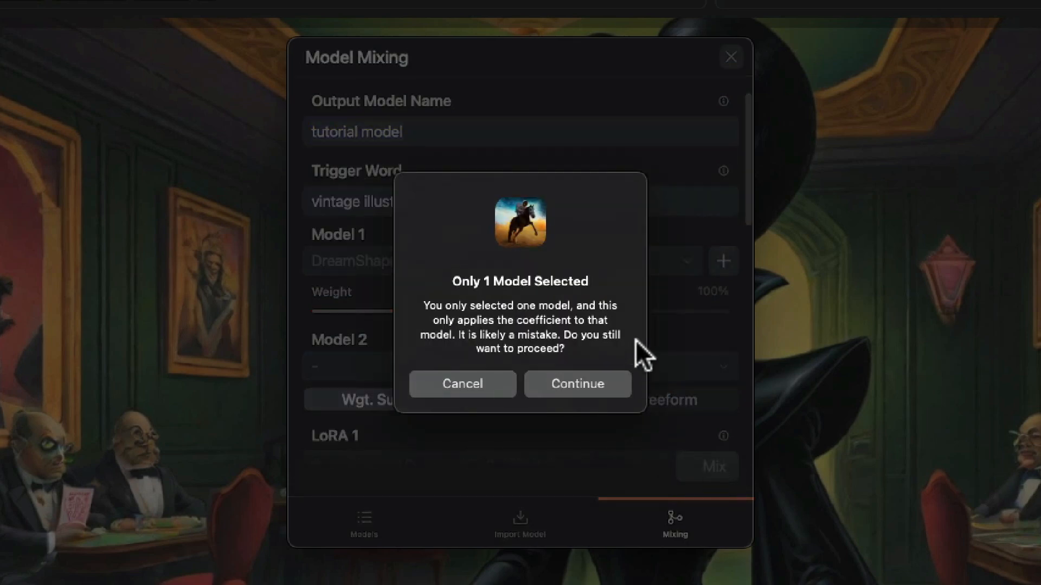
{"action": "mouse_move", "coordinate": [631, 331]}
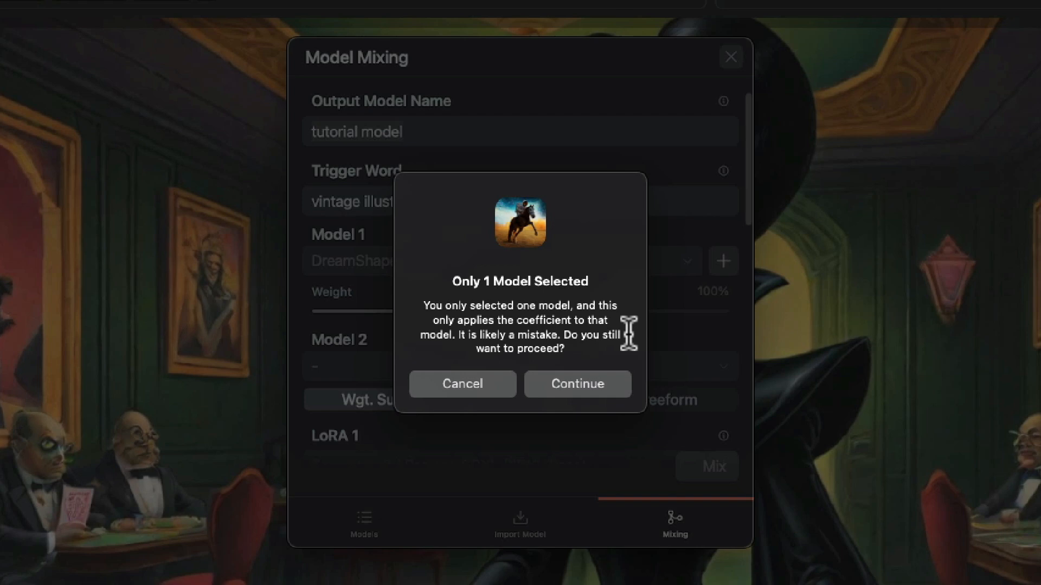
{"action": "mouse_move", "coordinate": [588, 398]}
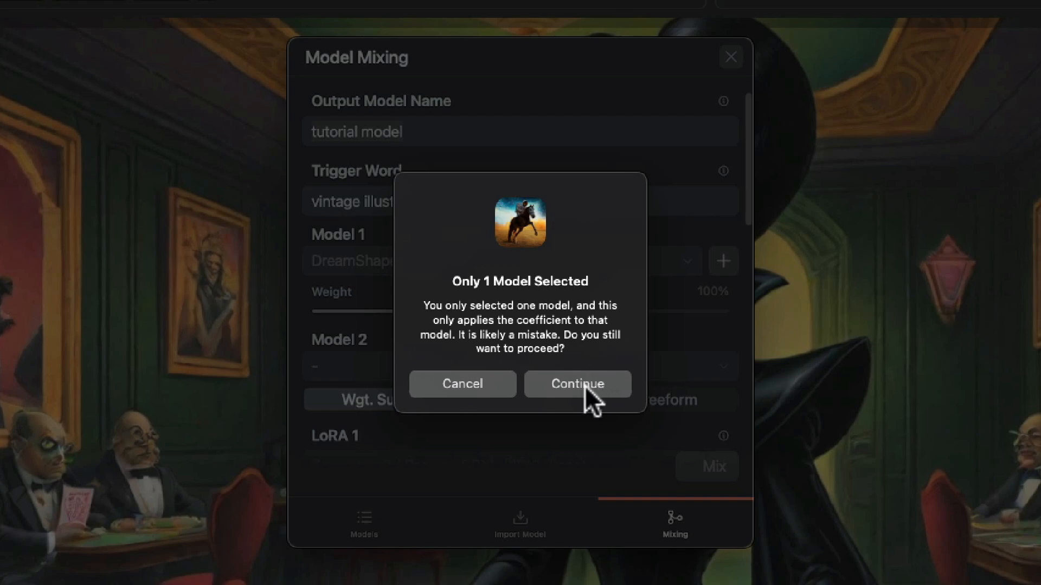
{"action": "left_click", "coordinate": [576, 383]}
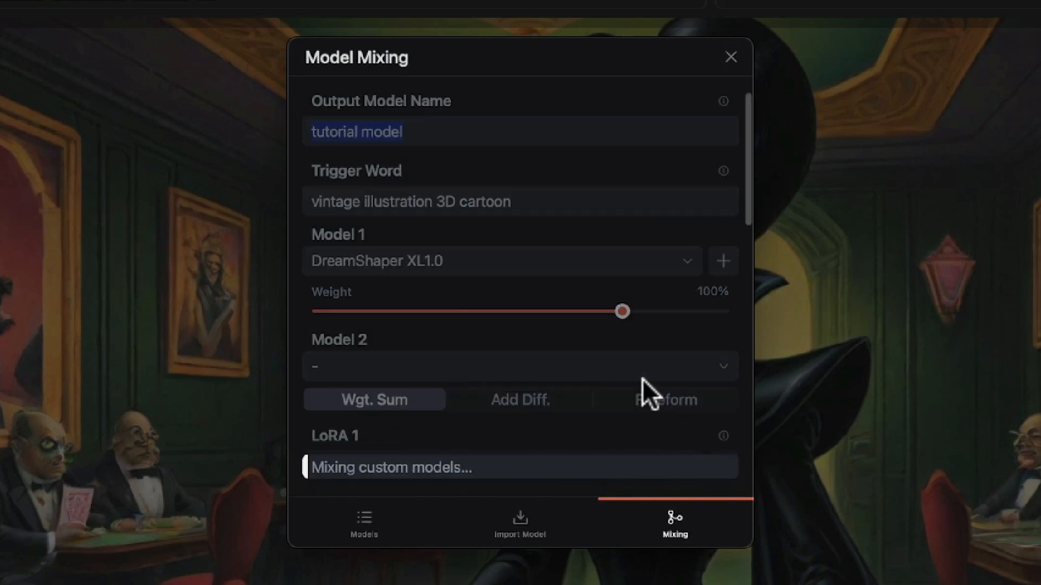
{"action": "mouse_move", "coordinate": [737, 408]}
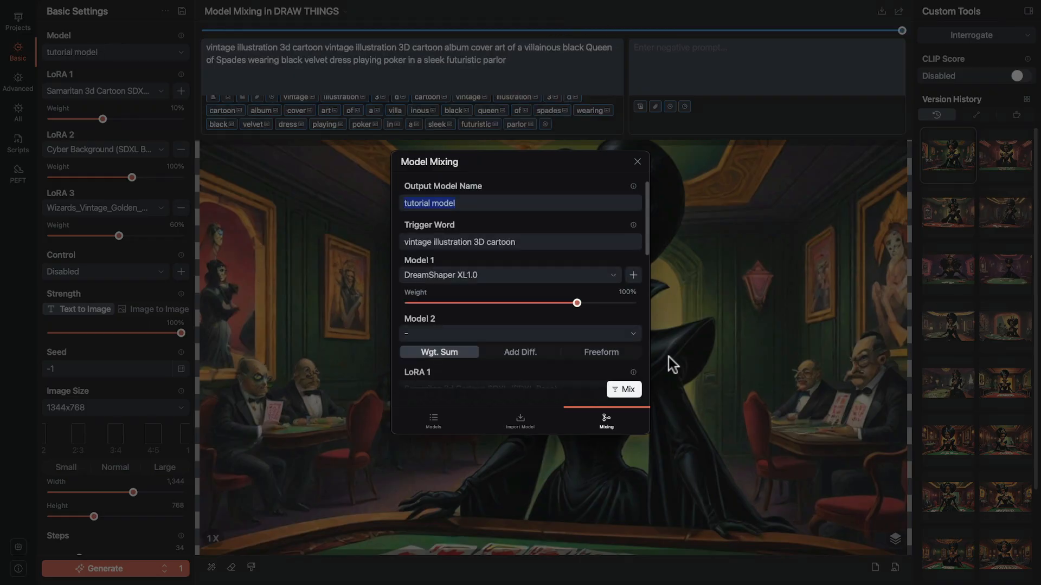
{"action": "mouse_move", "coordinate": [657, 217]}
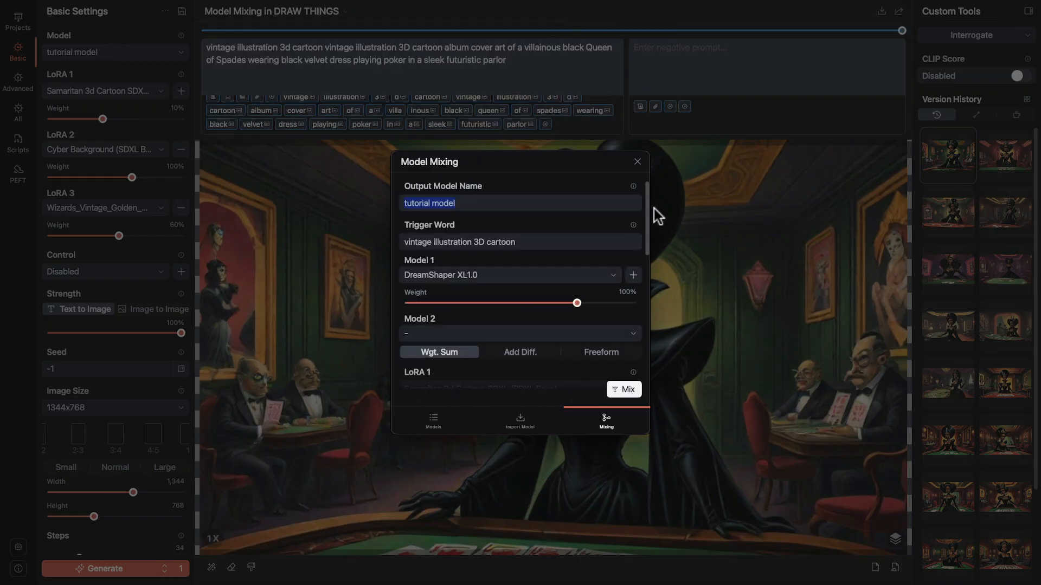
Leave the mixing dialog, remove the extra LoRAs and disable the remaining one.
{"action": "left_click", "coordinate": [635, 162]}
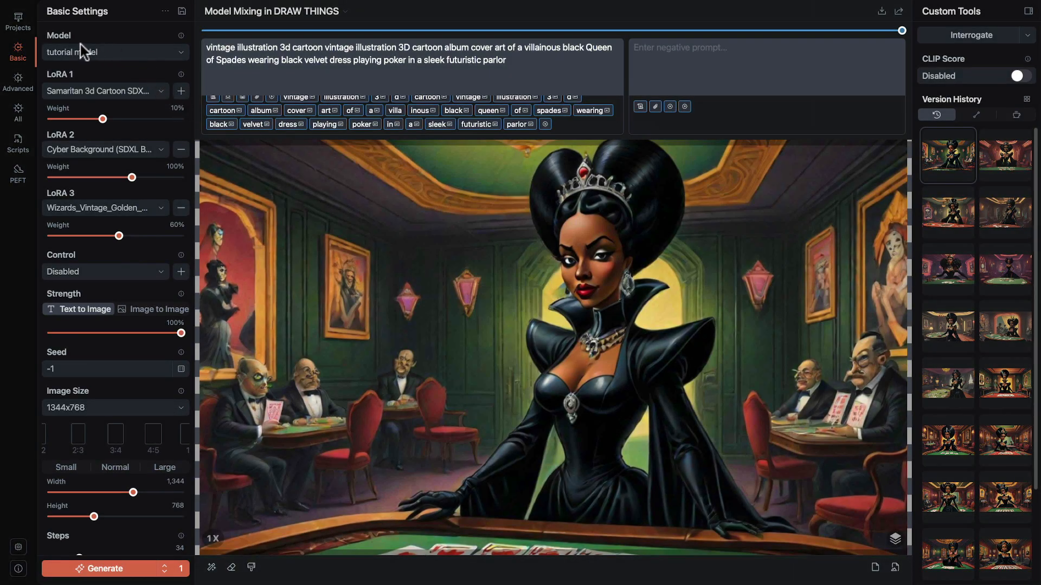
{"action": "mouse_move", "coordinate": [184, 160]}
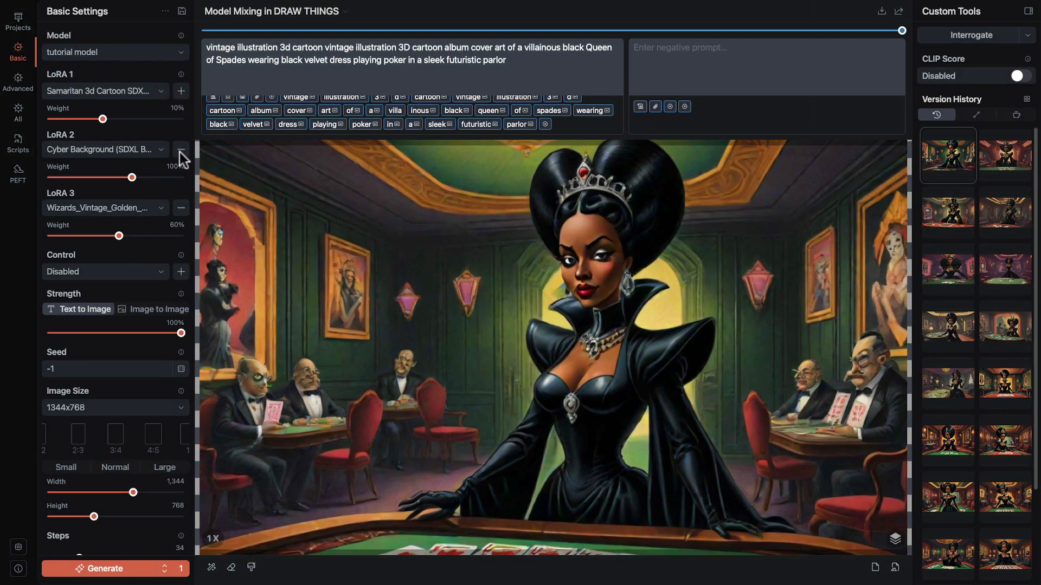
{"action": "left_click", "coordinate": [181, 208]}
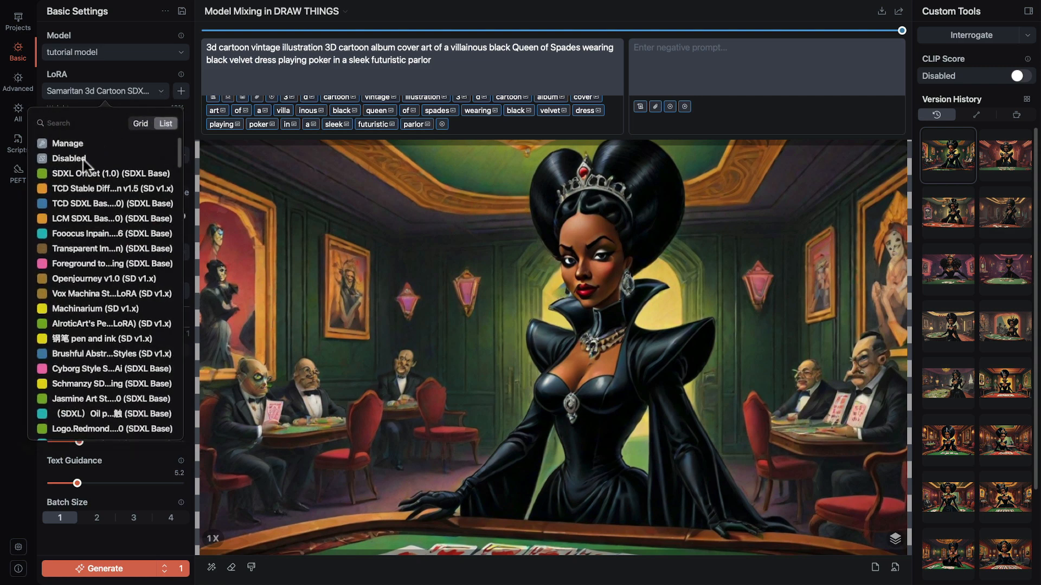
{"action": "left_click", "coordinate": [69, 158]}
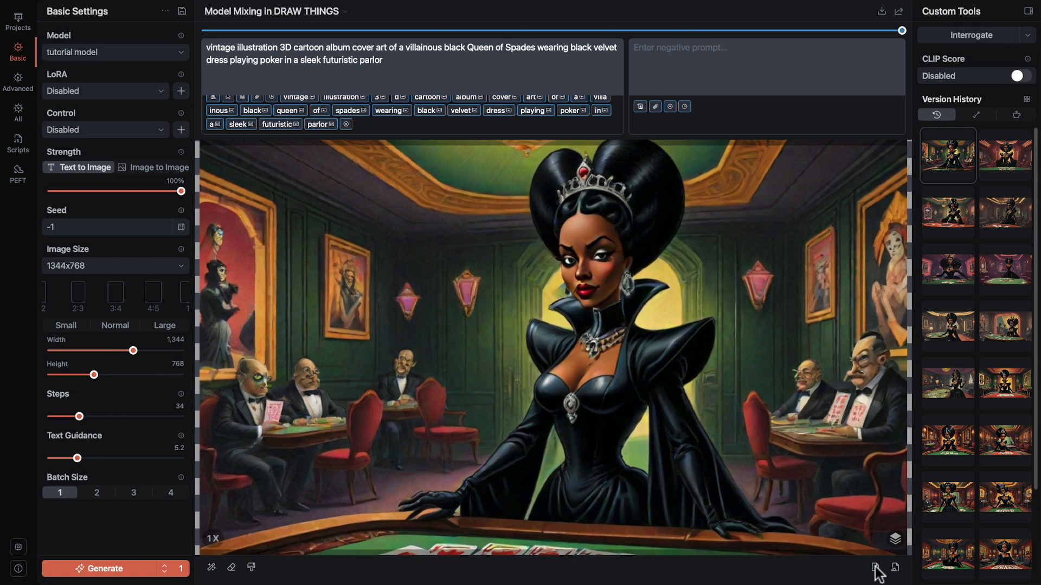
{"action": "left_click", "coordinate": [114, 52]}
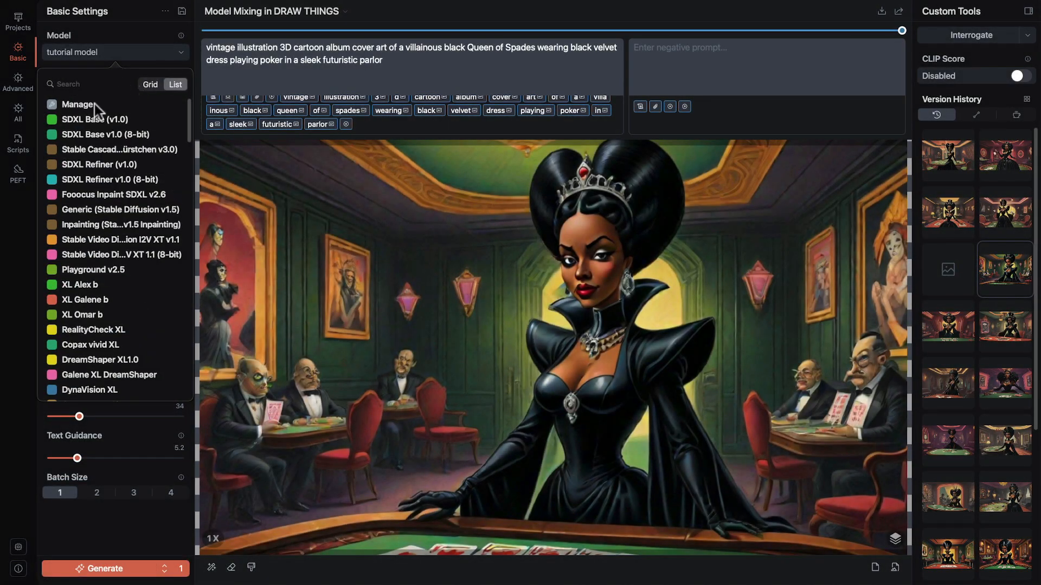
In Manage > Mixing, set tutorial model as Model 1 of a new mix.
{"action": "left_click", "coordinate": [78, 104]}
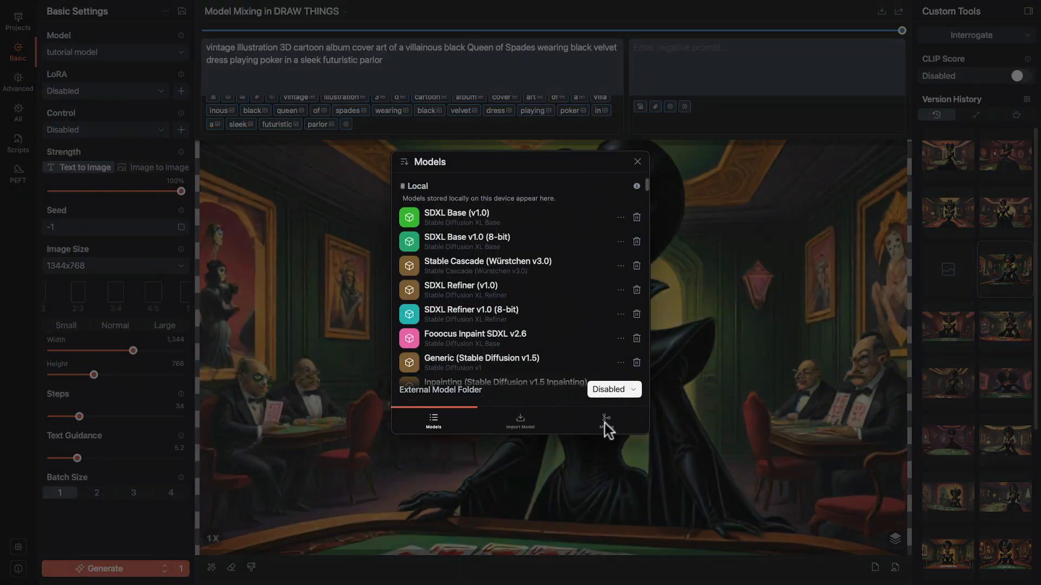
{"action": "left_click", "coordinate": [605, 422]}
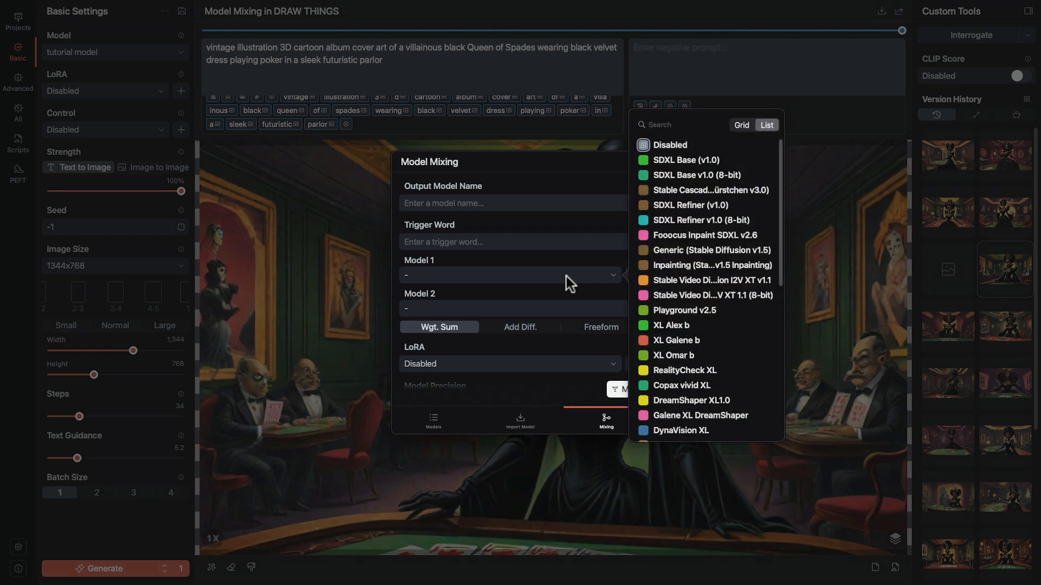
{"action": "type", "text": "tuto"}
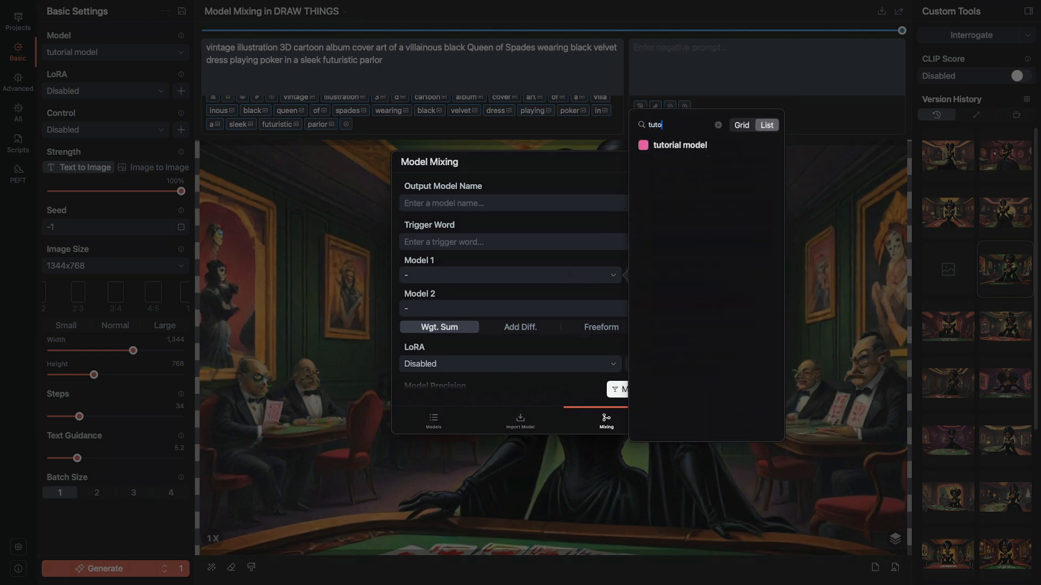
{"action": "left_click", "coordinate": [679, 144]}
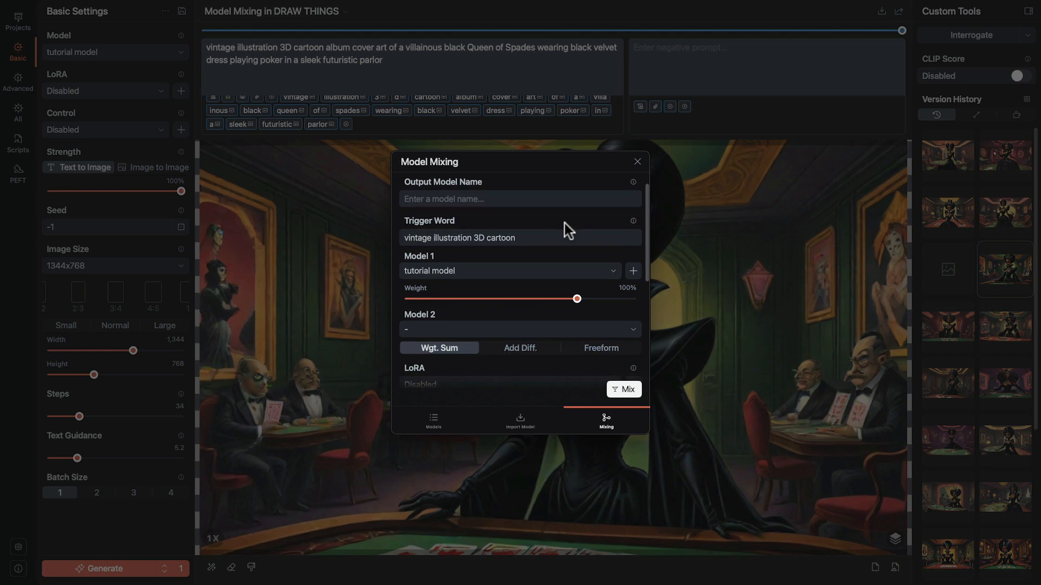
Add the Hyper SDXL 8-Step LoRA and name the output "Tutorial 8-Step".
{"action": "left_click", "coordinate": [519, 329]}
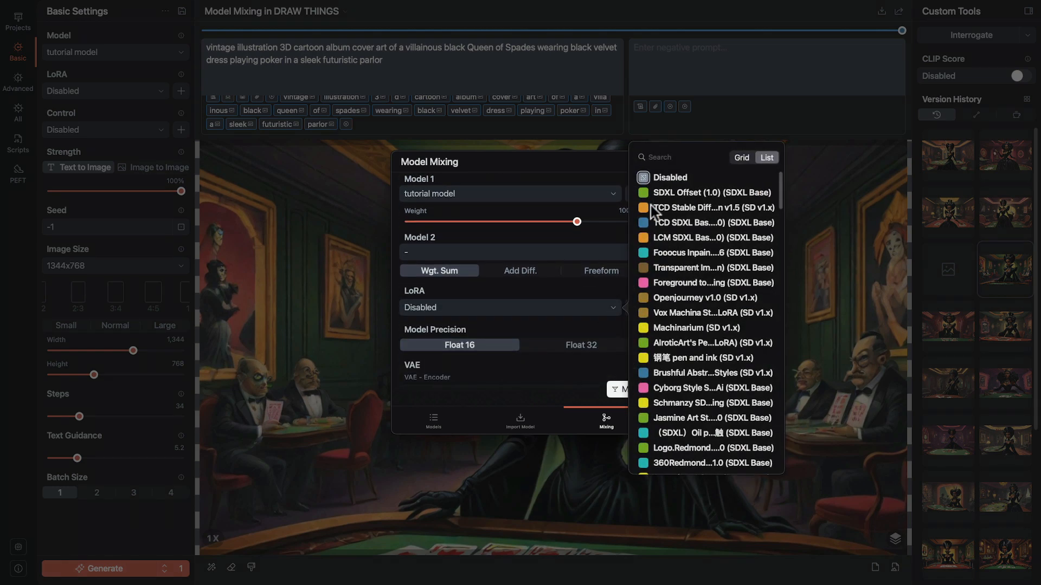
{"action": "type", "text": "Hype"}
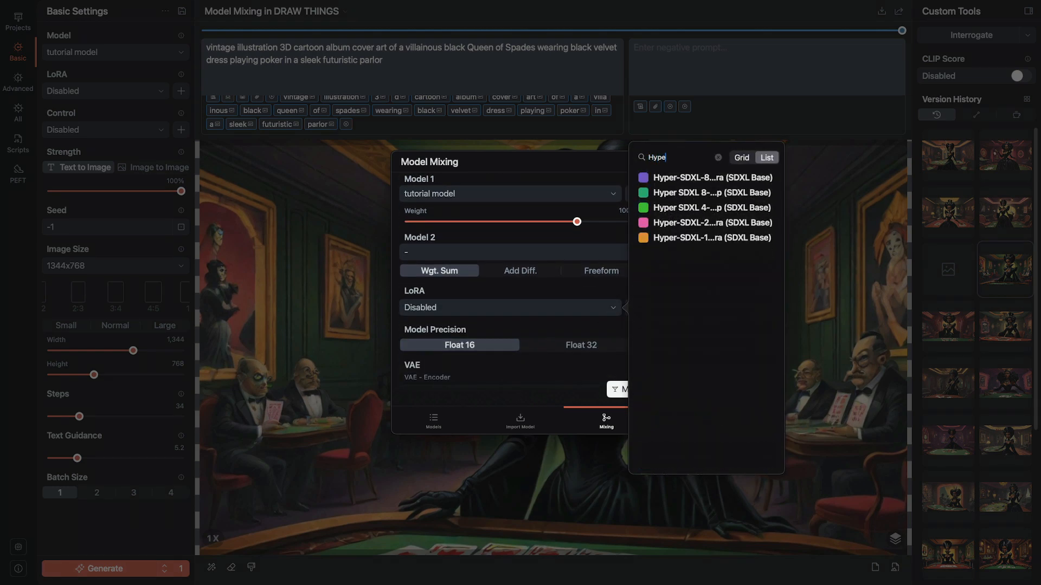
{"action": "left_click", "coordinate": [708, 176]}
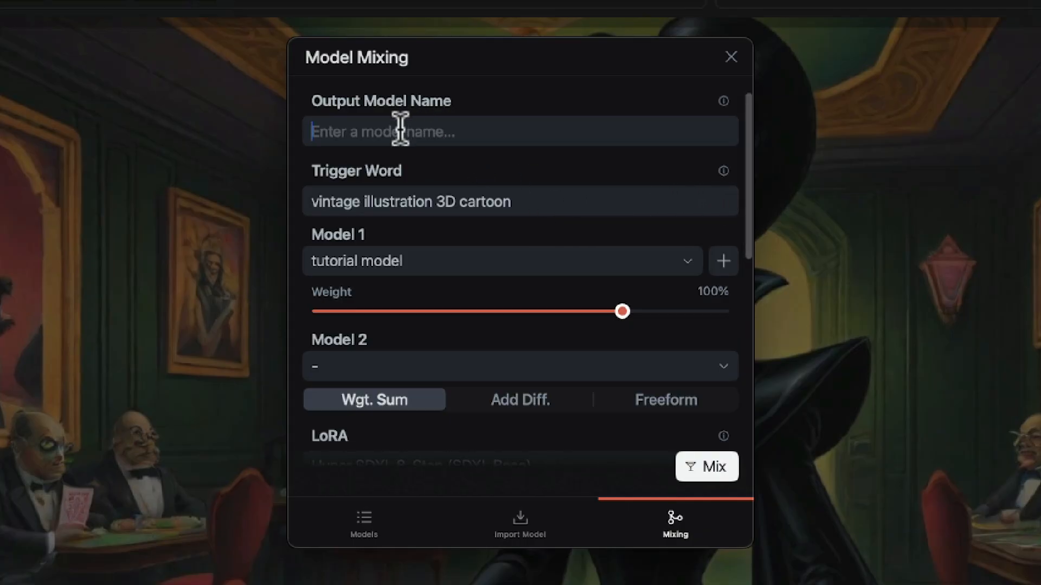
{"action": "type", "text": "Tutorial 8"}
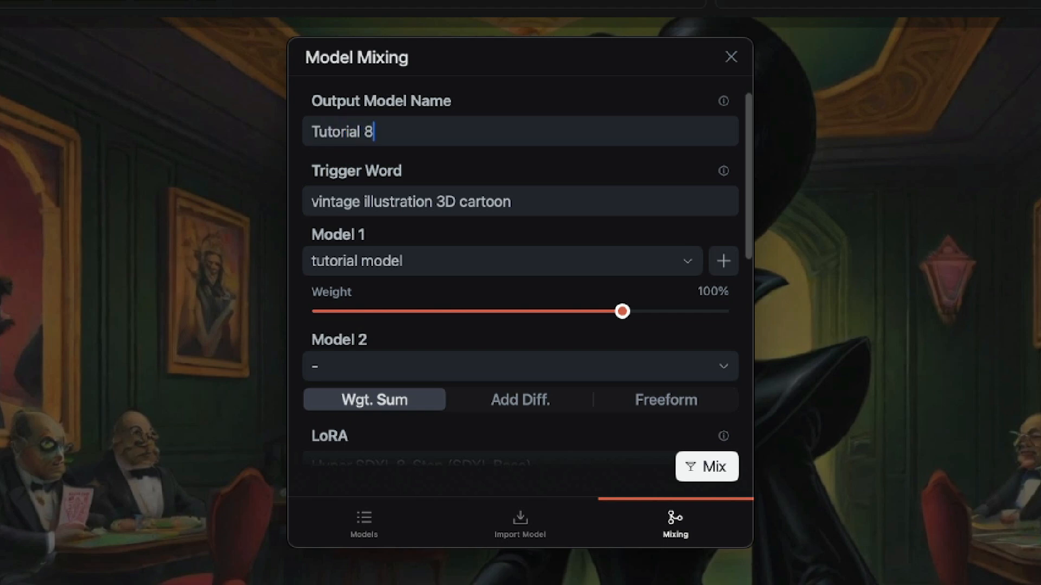
{"action": "type", "text": "-Step"}
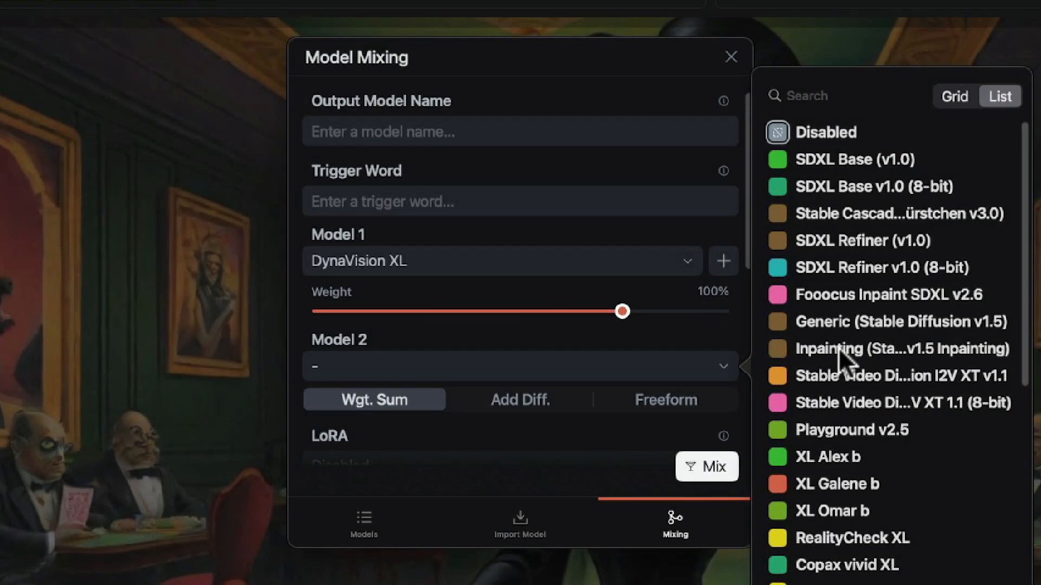
Pair DynaVision XL at 70% with cinematicredmond_v10 at 30% as Model 2.
{"action": "scroll", "scroll_direction": "down", "scroll_amount": 3}
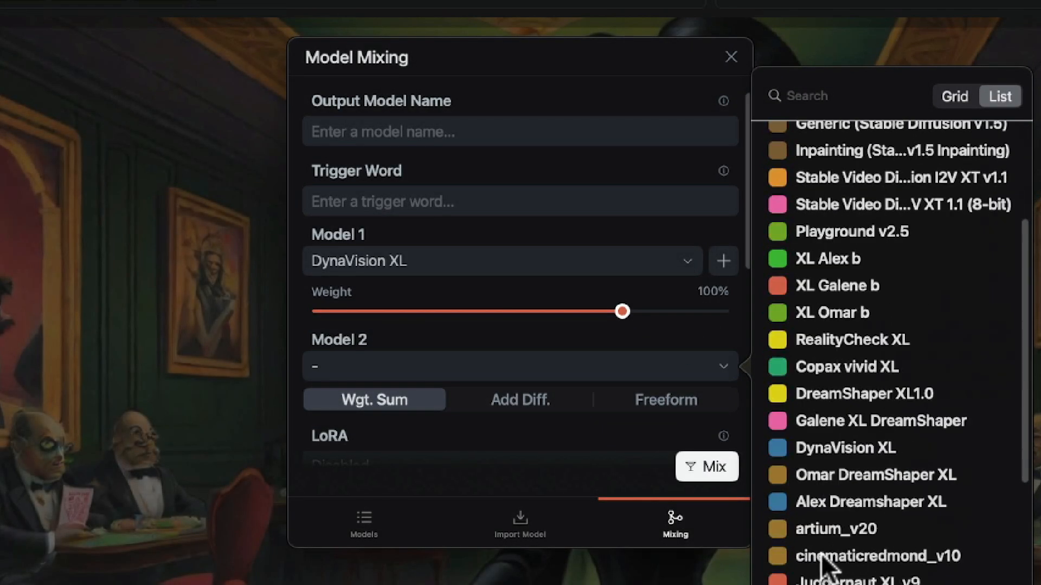
{"action": "left_click", "coordinate": [877, 556]}
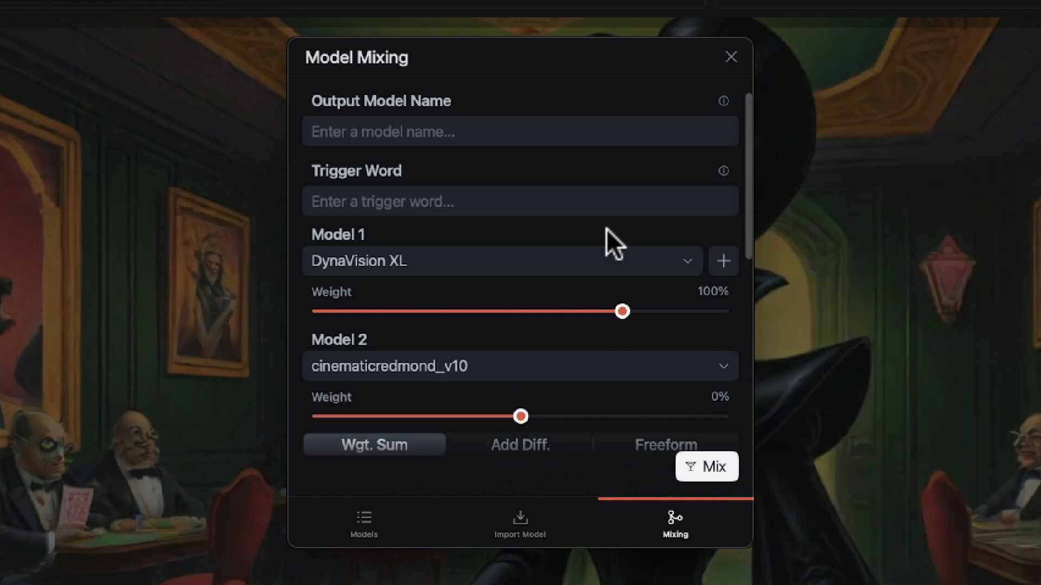
{"action": "scroll", "scroll_direction": "down", "scroll_amount": 3}
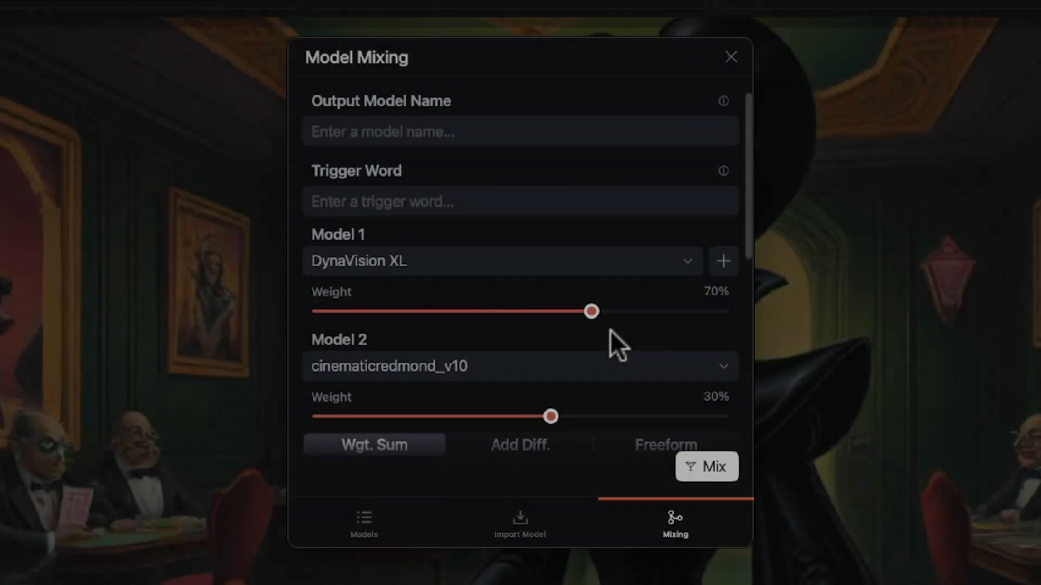
Add the note "Dyna/Cinematic 70/30" to the mix, keeping Float 16 precision.
{"action": "scroll", "scroll_direction": "down", "scroll_amount": 3}
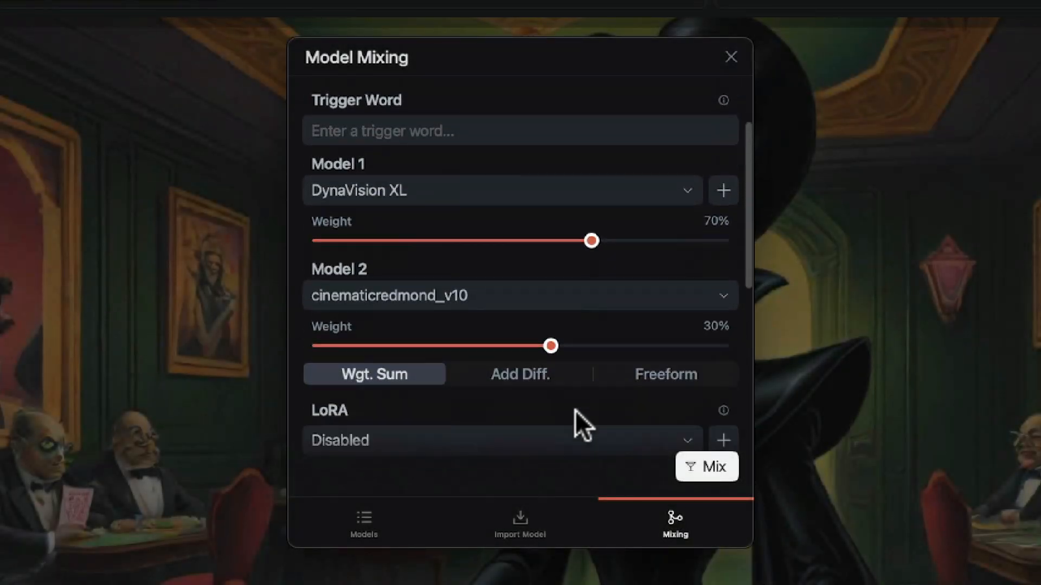
{"action": "scroll", "scroll_direction": "down", "scroll_amount": 3}
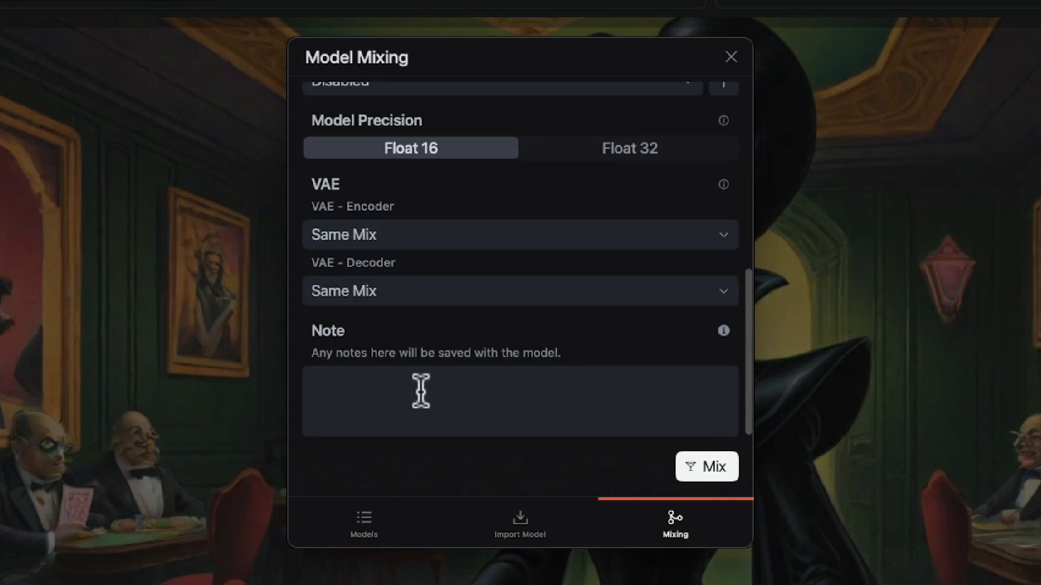
{"action": "type", "text": "Dy"}
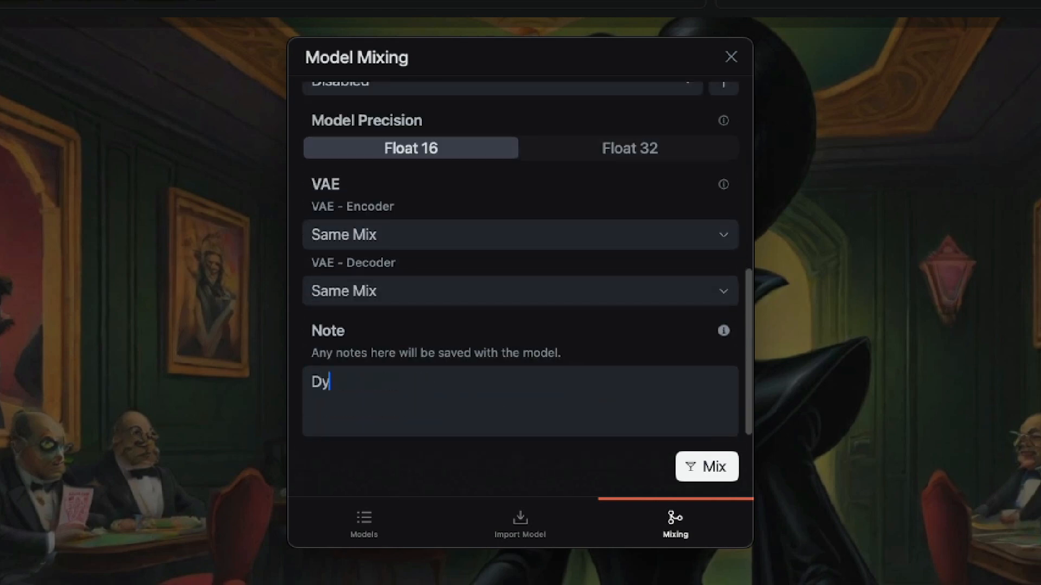
{"action": "type", "text": "na"}
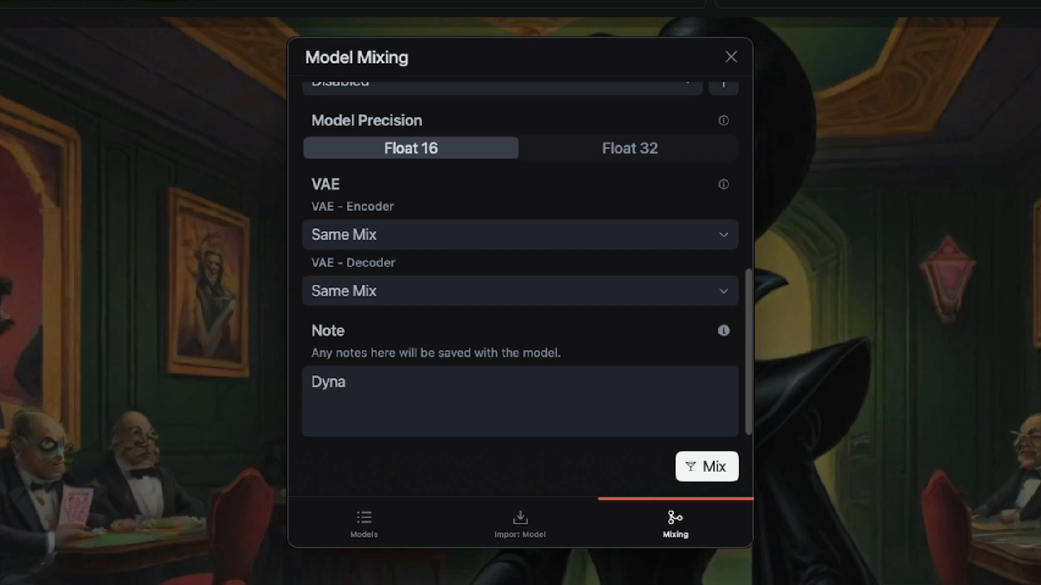
{"action": "type", "text": "/"}
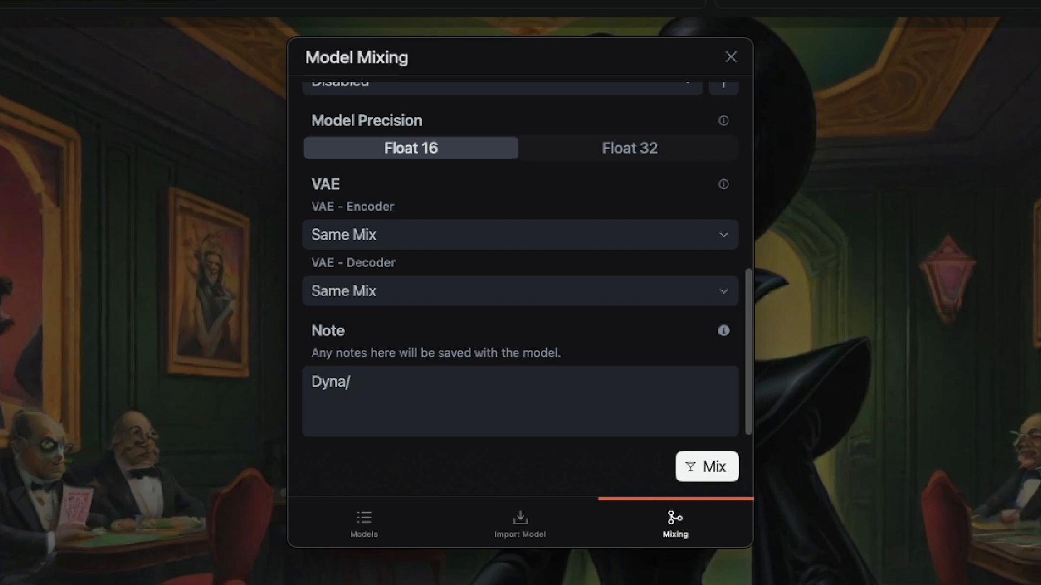
{"action": "type", "text": "C"}
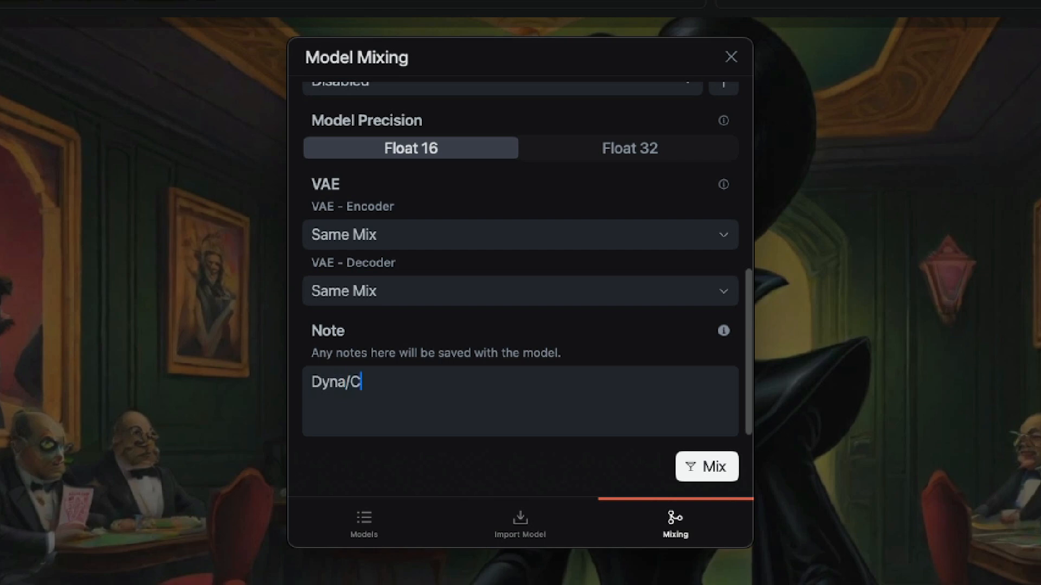
{"action": "type", "text": "inemati"}
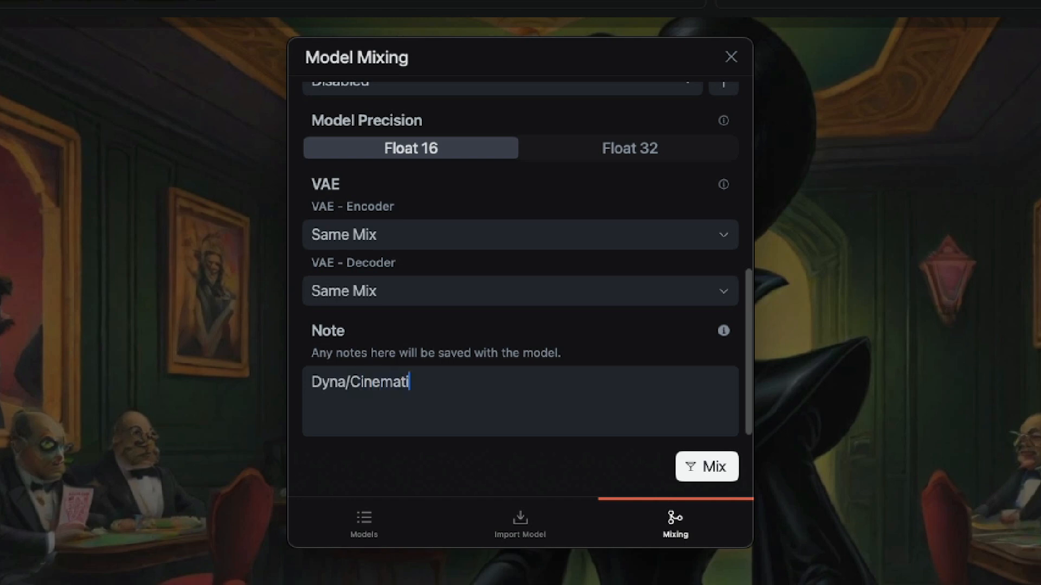
{"action": "type", "text": "c"}
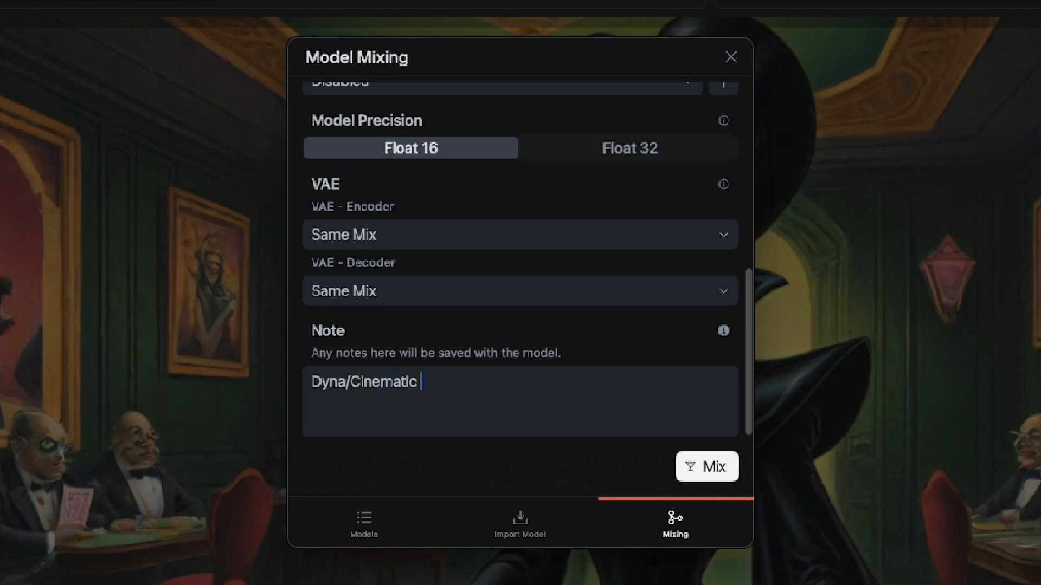
{"action": "type", "text": "70"}
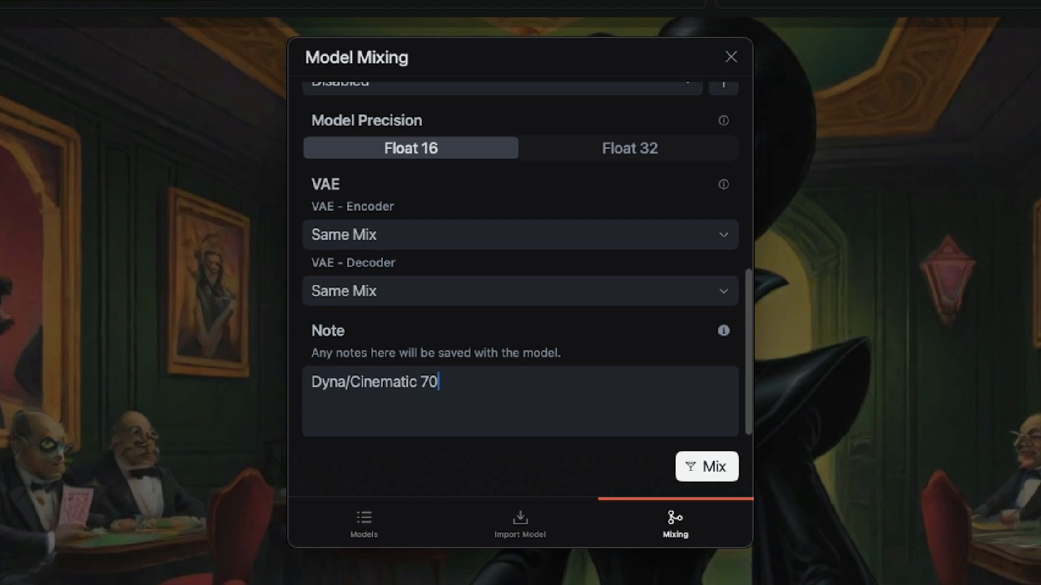
{"action": "type", "text": "30"}
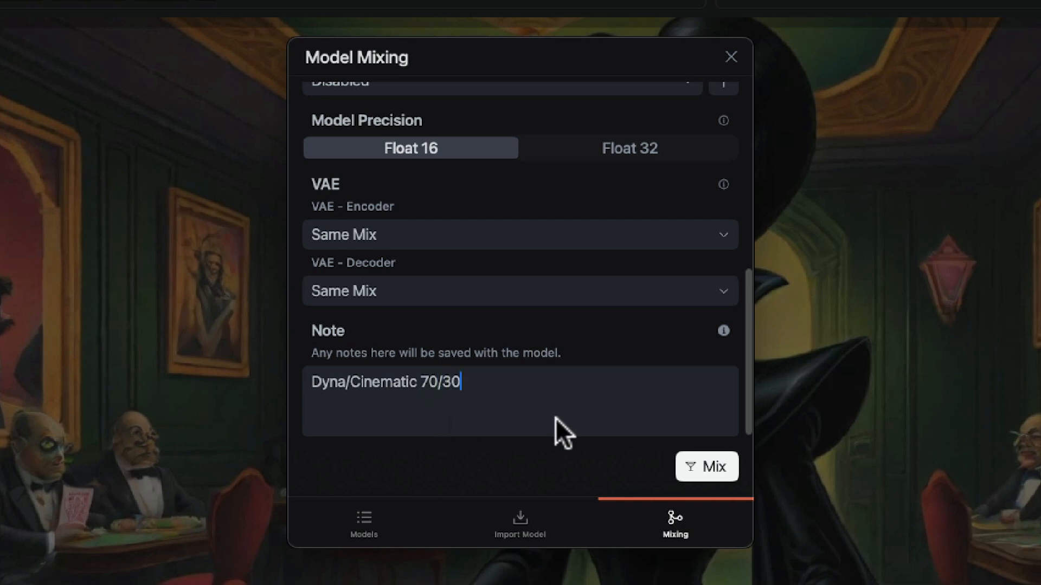
{"action": "left_click", "coordinate": [706, 466]}
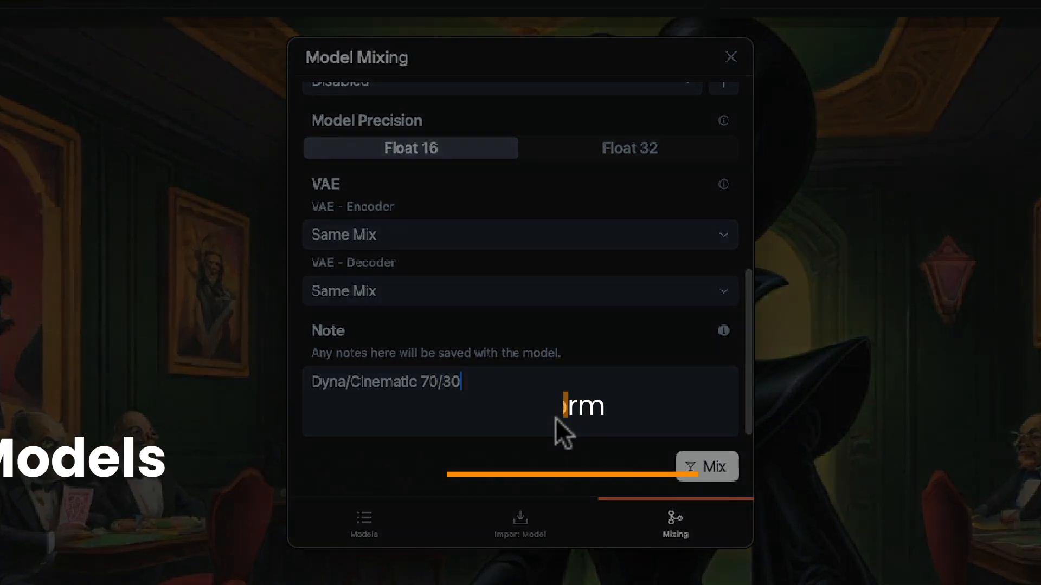
{"action": "scroll", "scroll_direction": "up", "scroll_amount": 3}
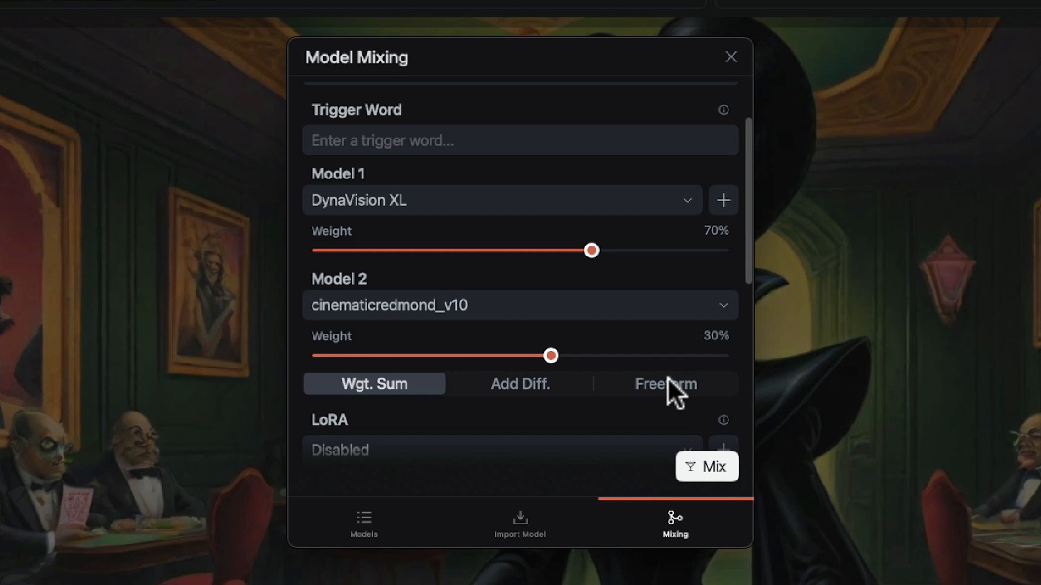
Switch to Freeform mixing and add Juggernaut XL v9 as Model 3 with weights 96%, -120%, -144%.
{"action": "left_click", "coordinate": [664, 384]}
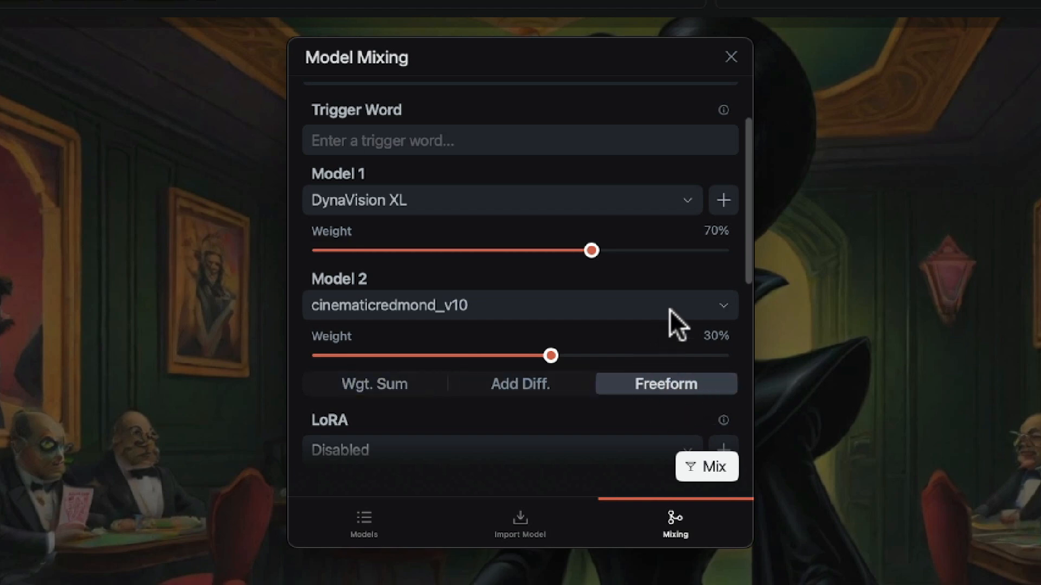
{"action": "scroll", "scroll_direction": "down", "scroll_amount": 3}
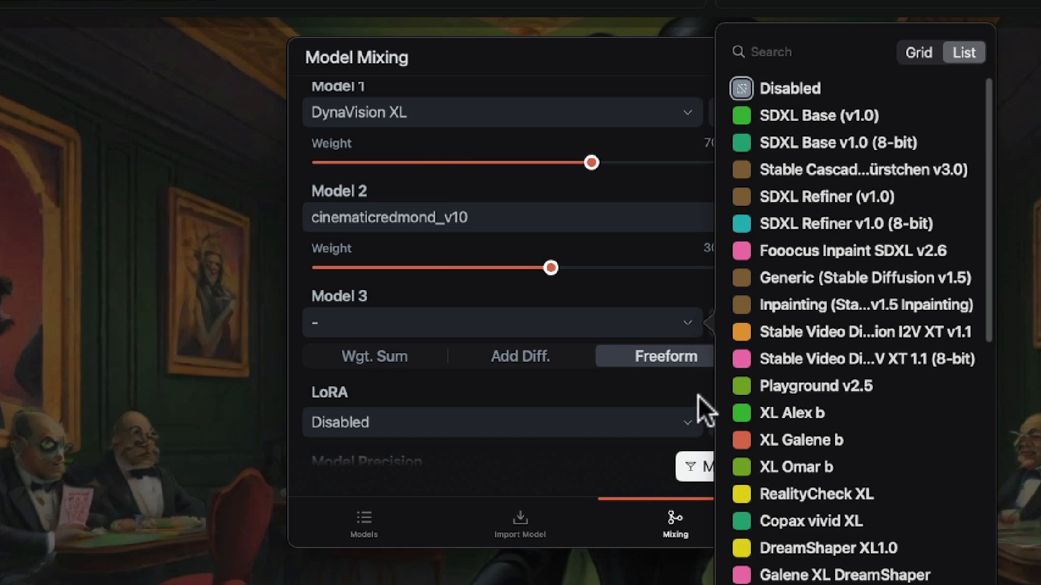
{"action": "scroll", "scroll_direction": "down", "scroll_amount": 3}
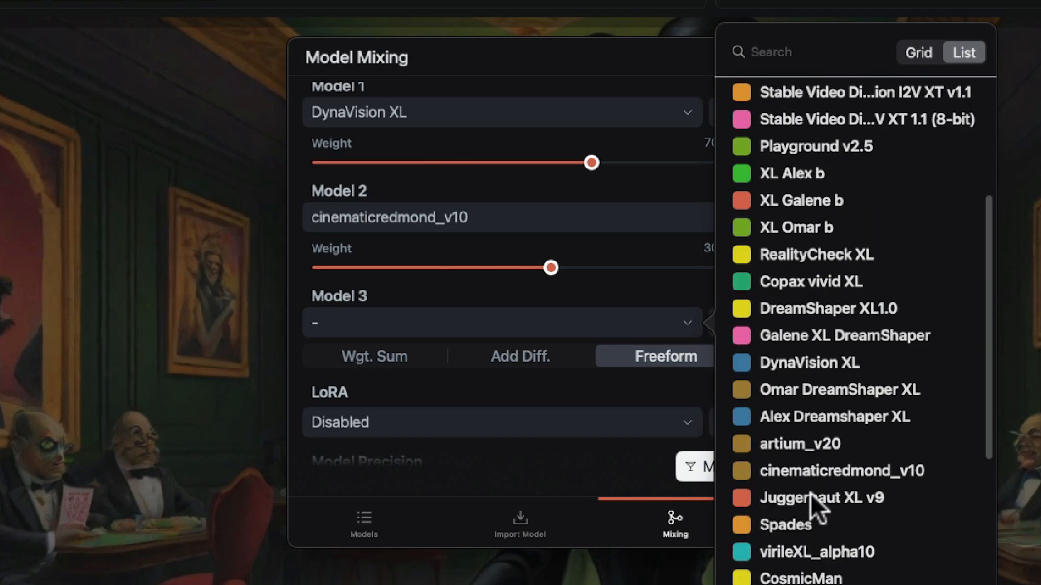
{"action": "left_click", "coordinate": [820, 498]}
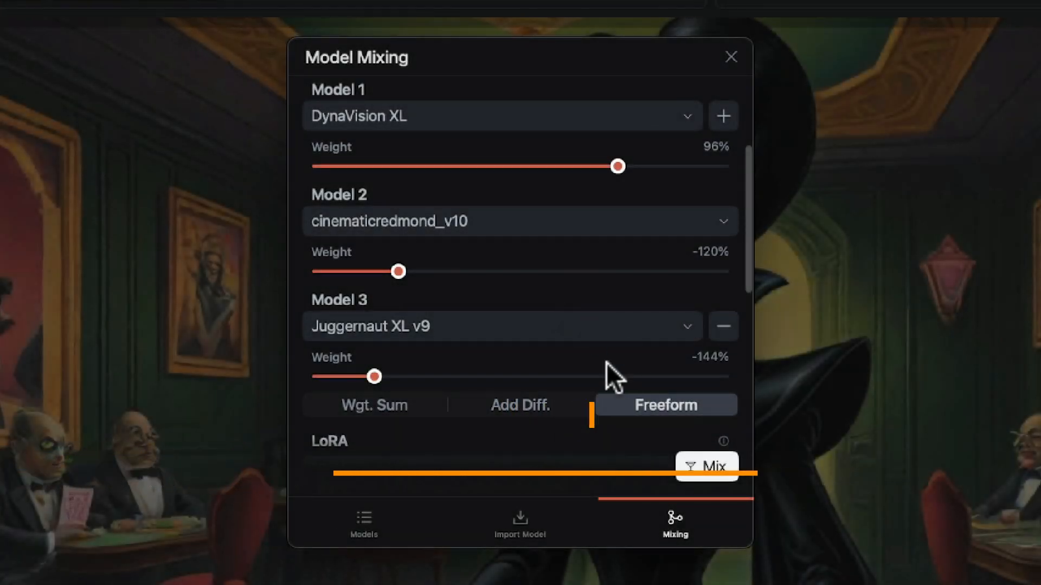
Switch to Add Diff. with Omar DreamShaper XL as Model 2 and DreamShaper XL1.0 as Model 3.
{"action": "left_click", "coordinate": [520, 405]}
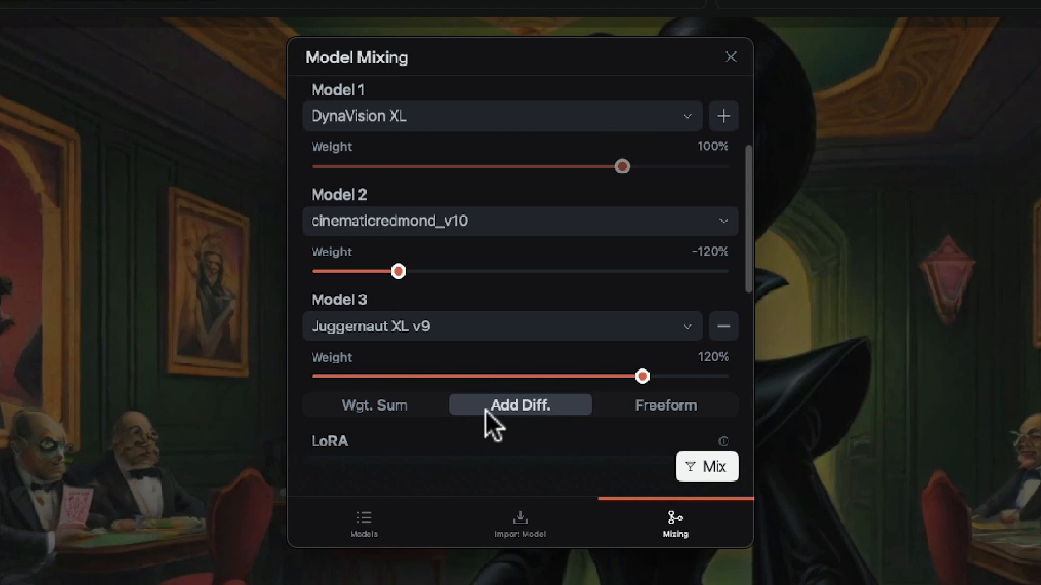
{"action": "mouse_move", "coordinate": [525, 216]}
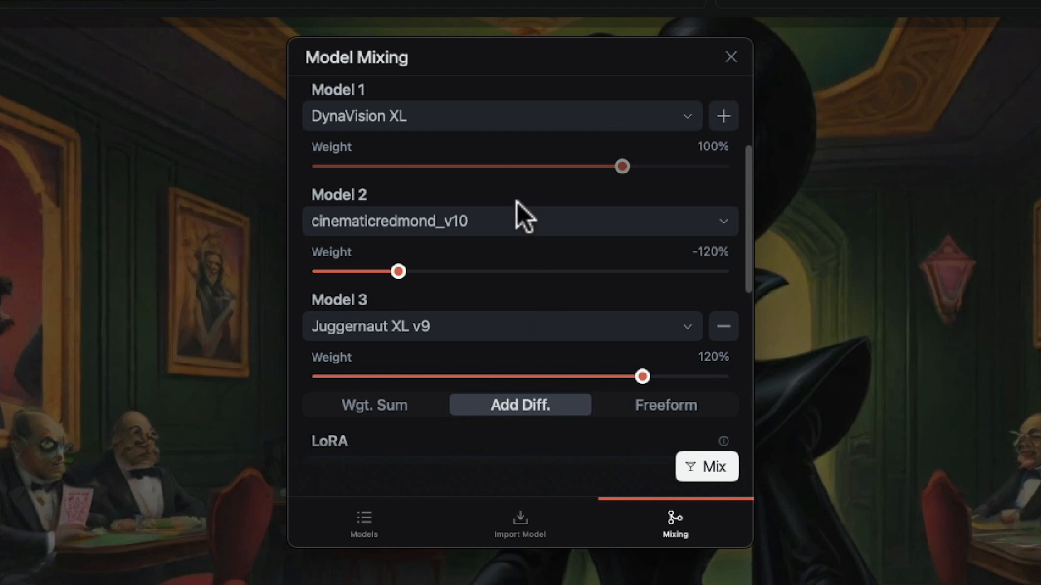
{"action": "mouse_move", "coordinate": [523, 325]}
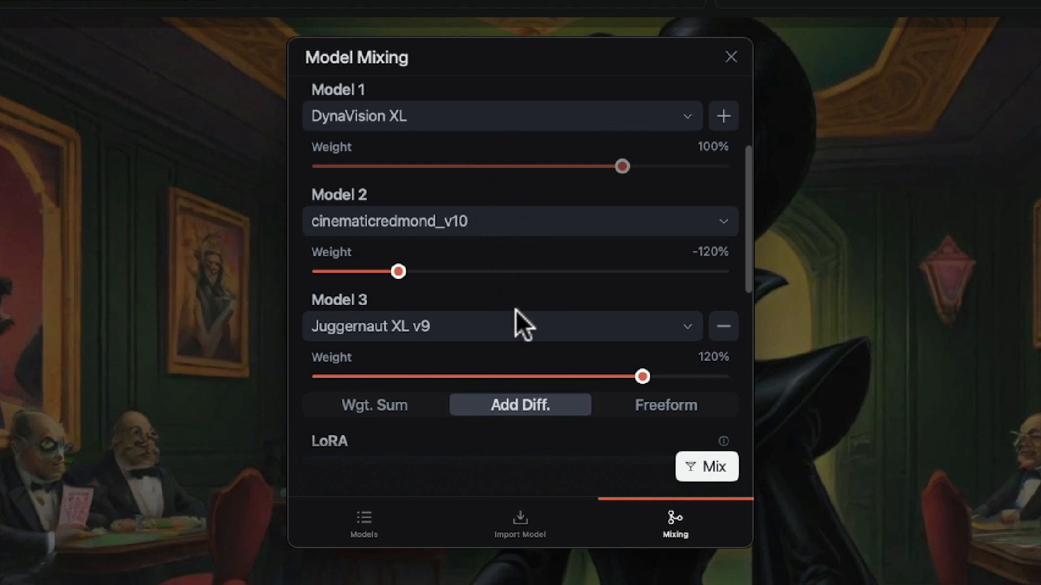
{"action": "mouse_move", "coordinate": [532, 335]}
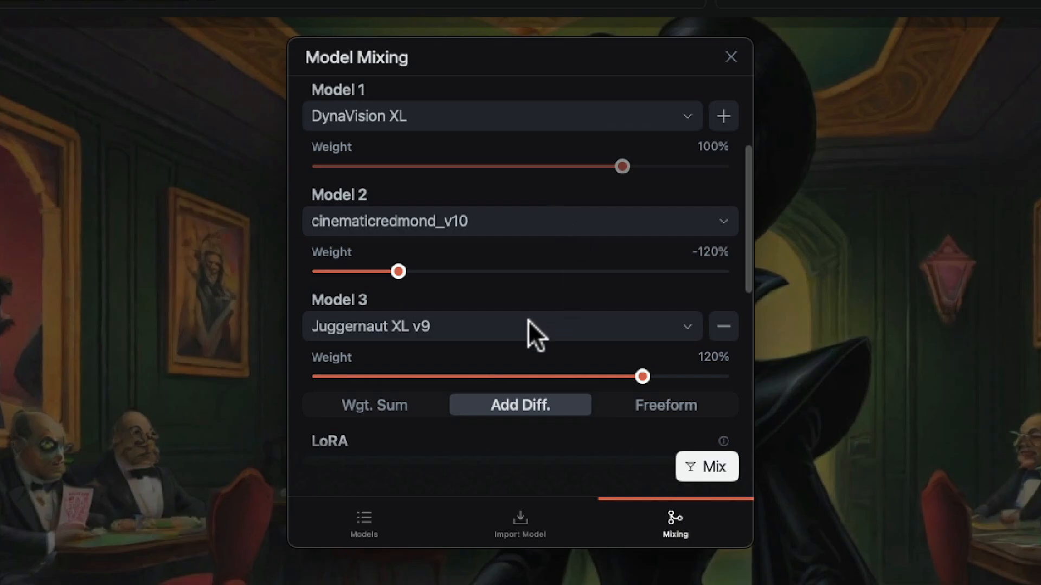
{"action": "left_click", "coordinate": [722, 222]}
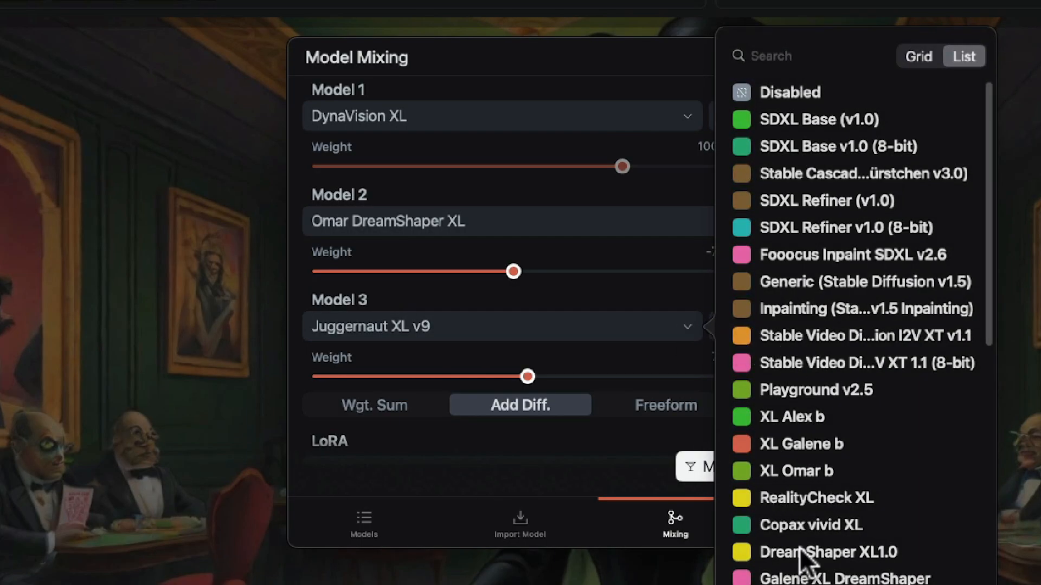
{"action": "left_click", "coordinate": [827, 552]}
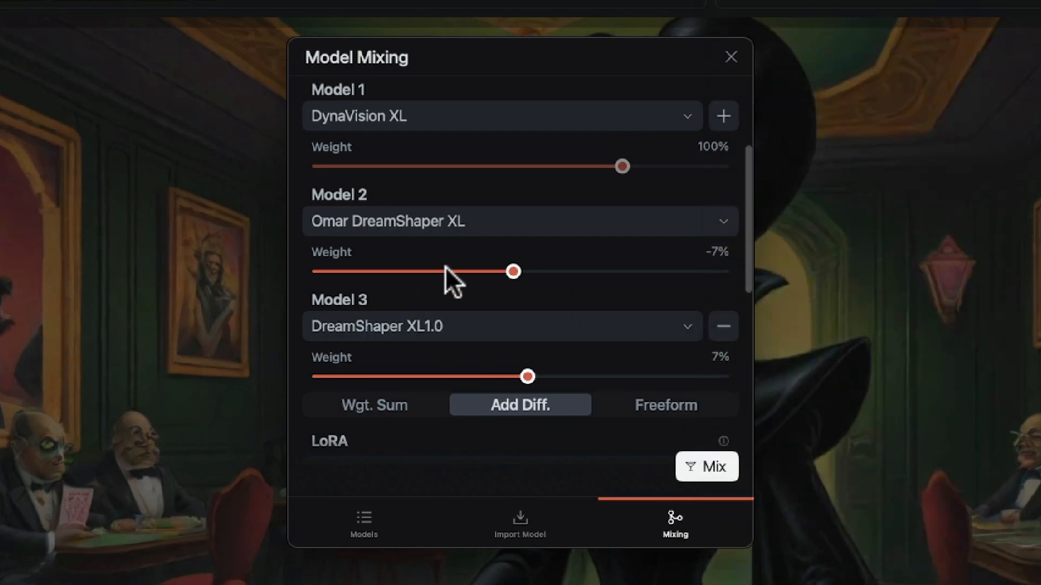
{"action": "mouse_move", "coordinate": [525, 291]}
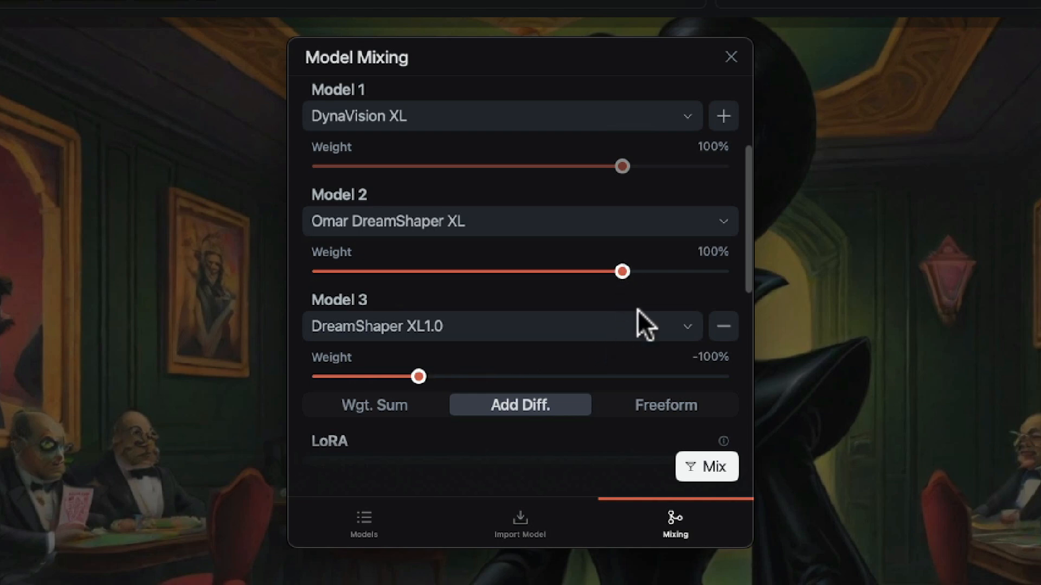
{"action": "mouse_move", "coordinate": [664, 150]}
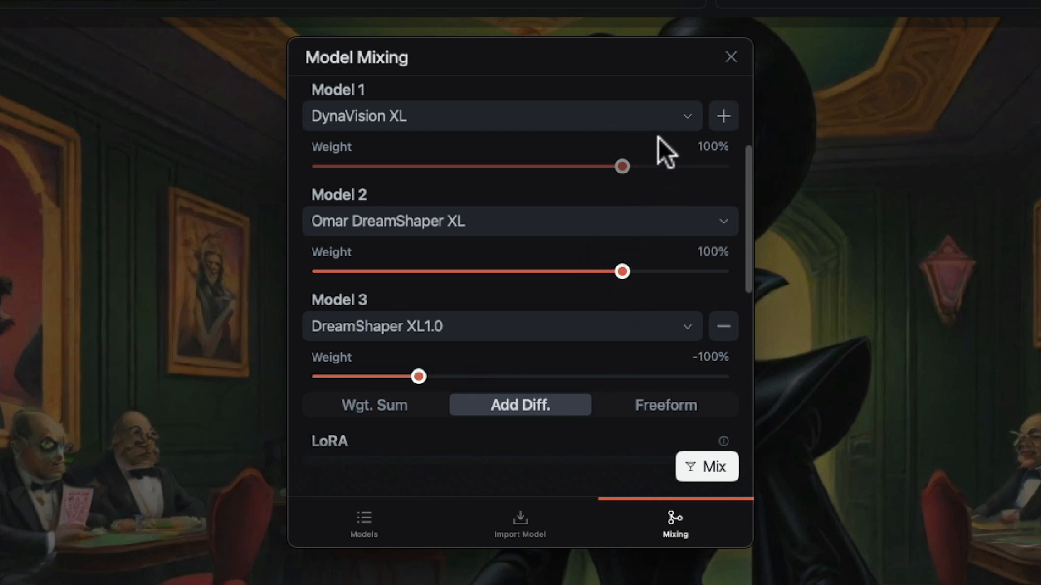
{"action": "mouse_move", "coordinate": [625, 113]}
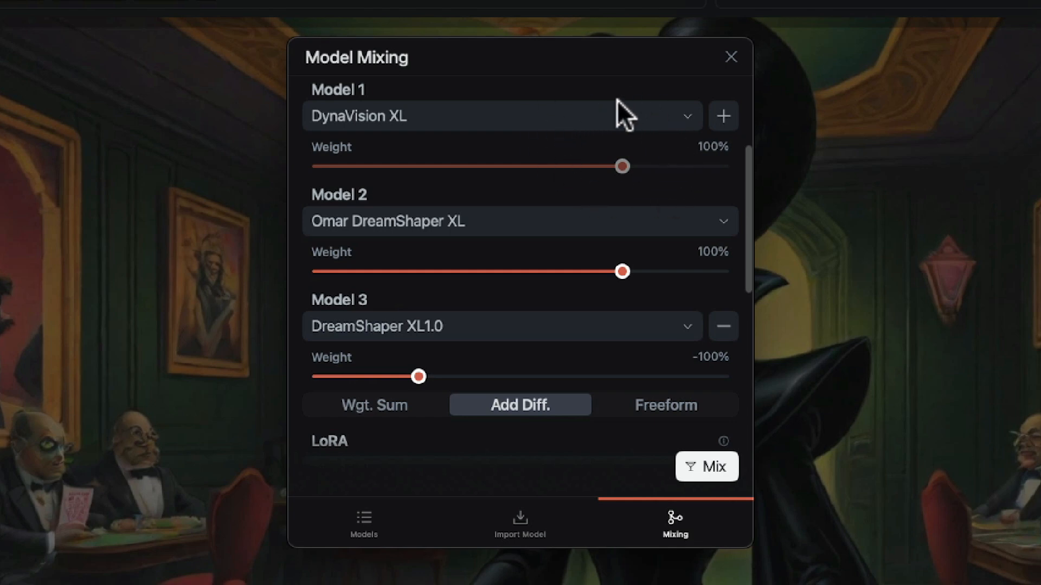
{"action": "mouse_move", "coordinate": [632, 114]}
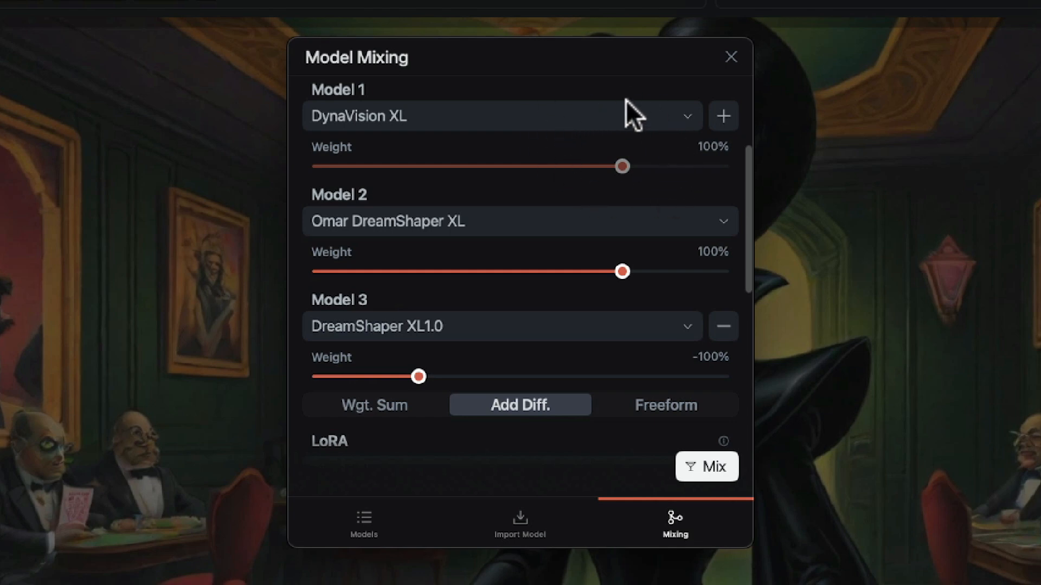
{"action": "scroll", "scroll_direction": "down", "scroll_amount": 3}
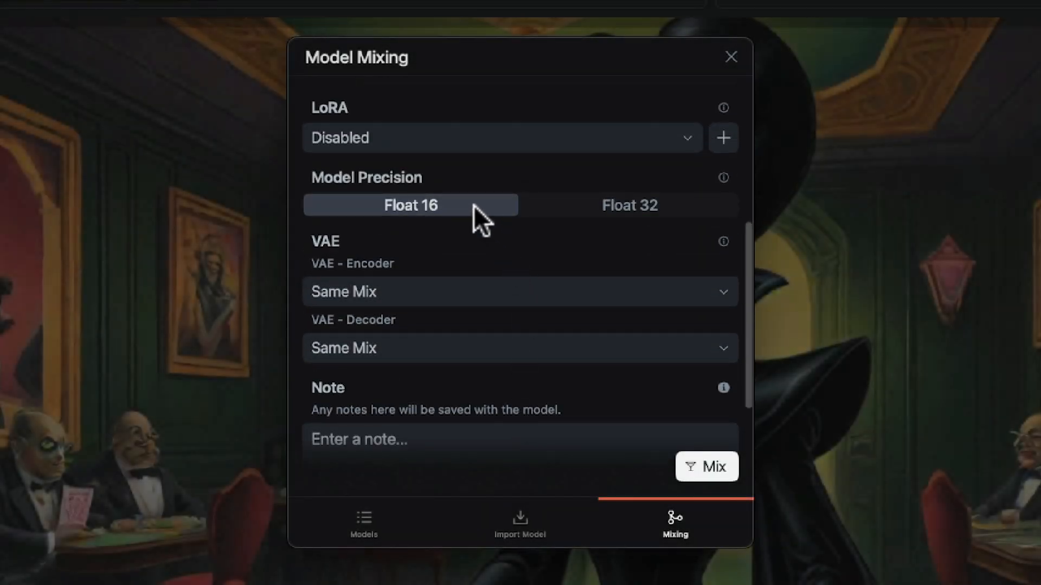
{"action": "mouse_move", "coordinate": [569, 216]}
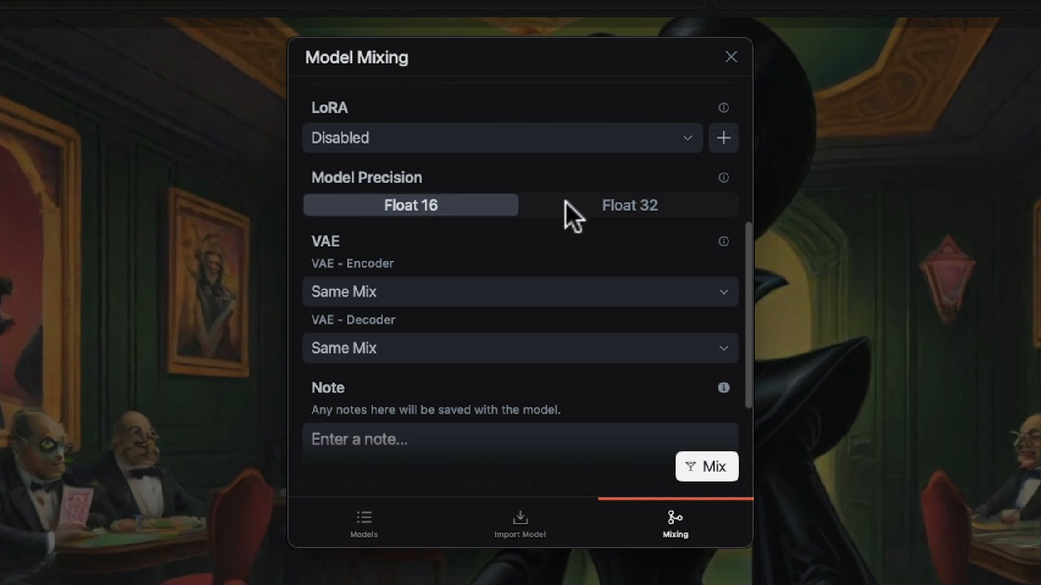
{"action": "left_click", "coordinate": [628, 205]}
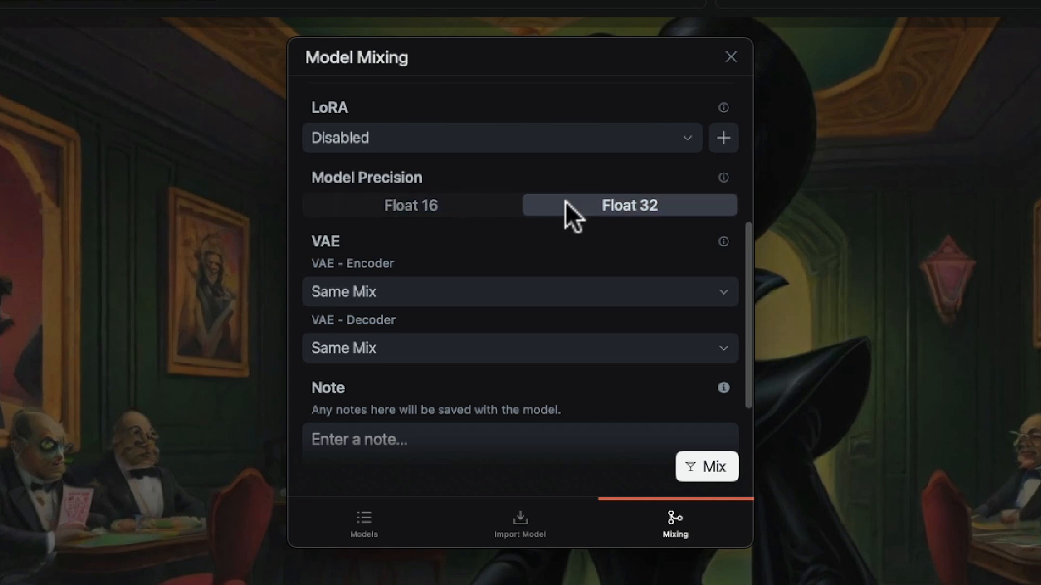
{"action": "left_click", "coordinate": [410, 205]}
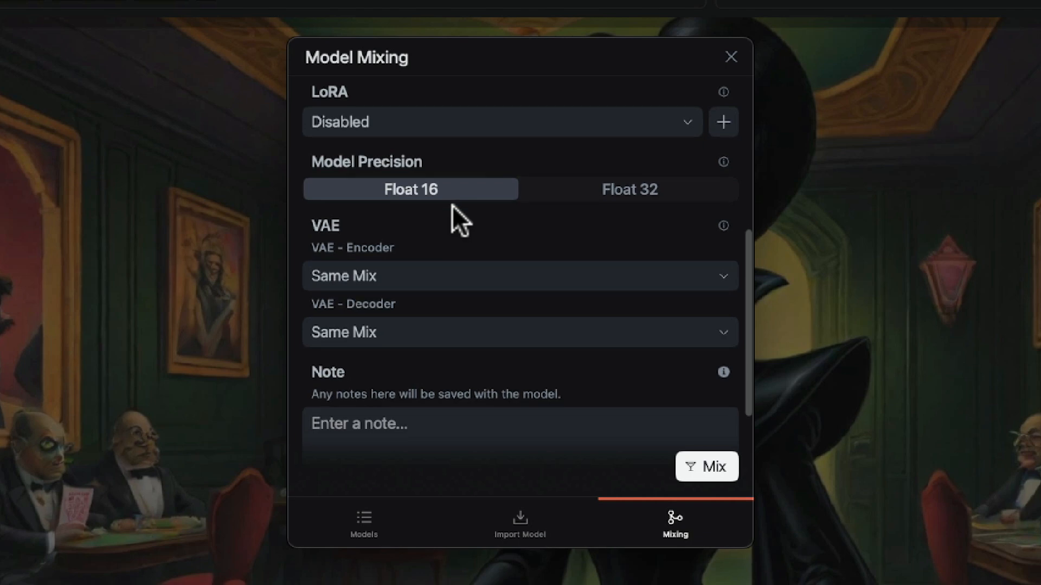
{"action": "mouse_move", "coordinate": [450, 219]}
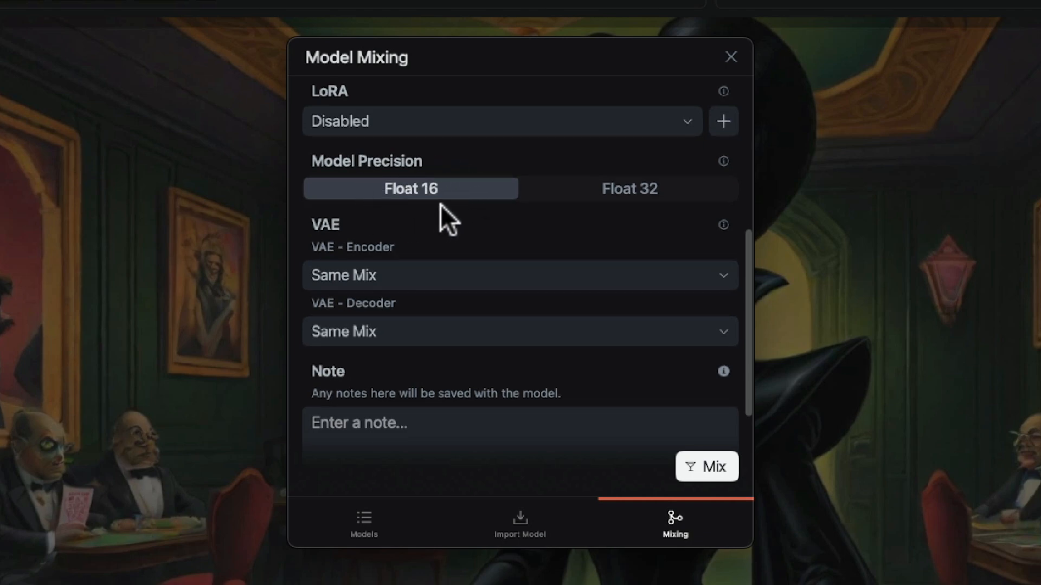
{"action": "left_click", "coordinate": [628, 188]}
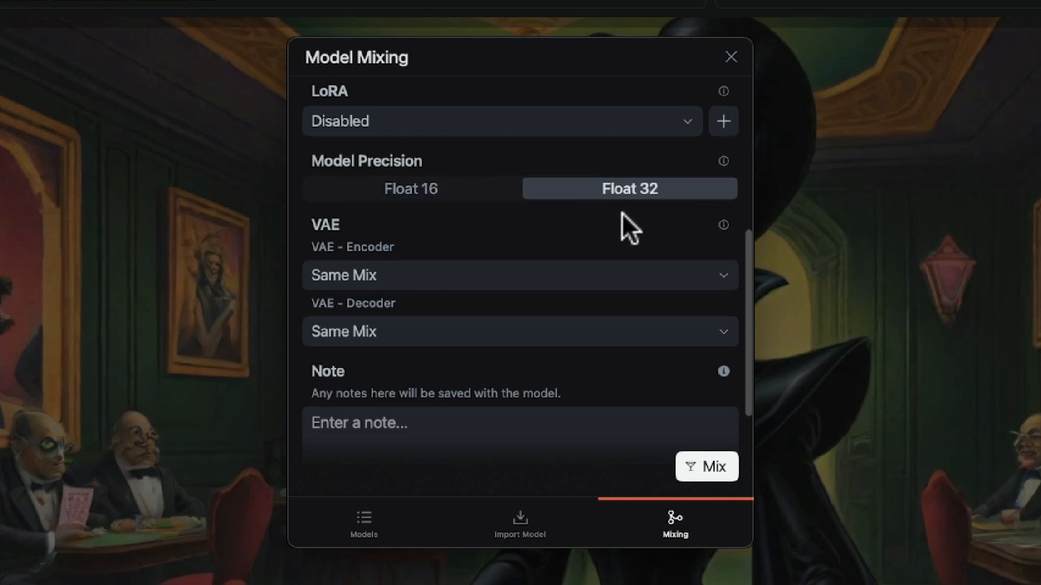
{"action": "mouse_move", "coordinate": [653, 223]}
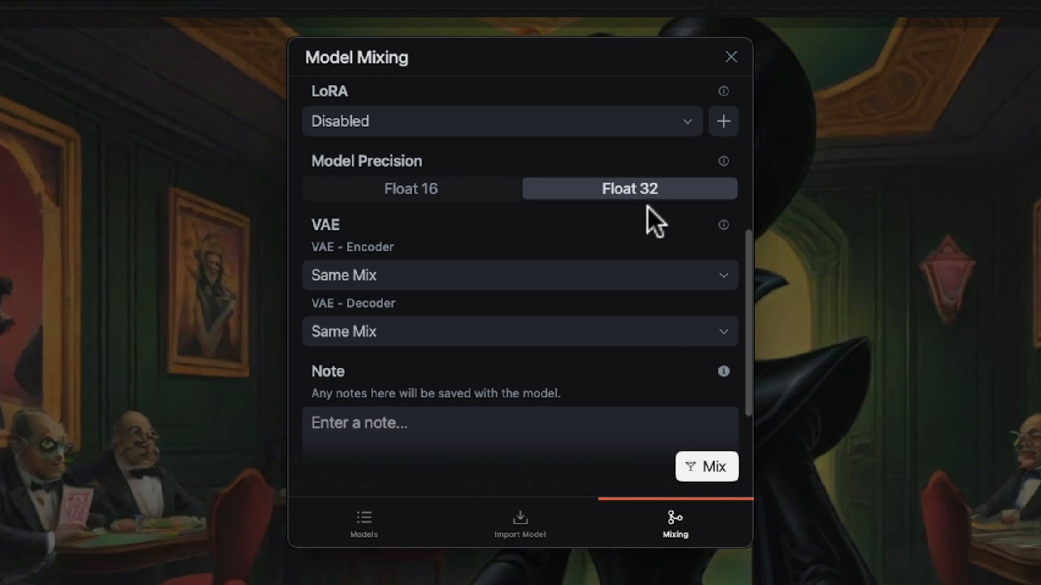
{"action": "mouse_move", "coordinate": [657, 228]}
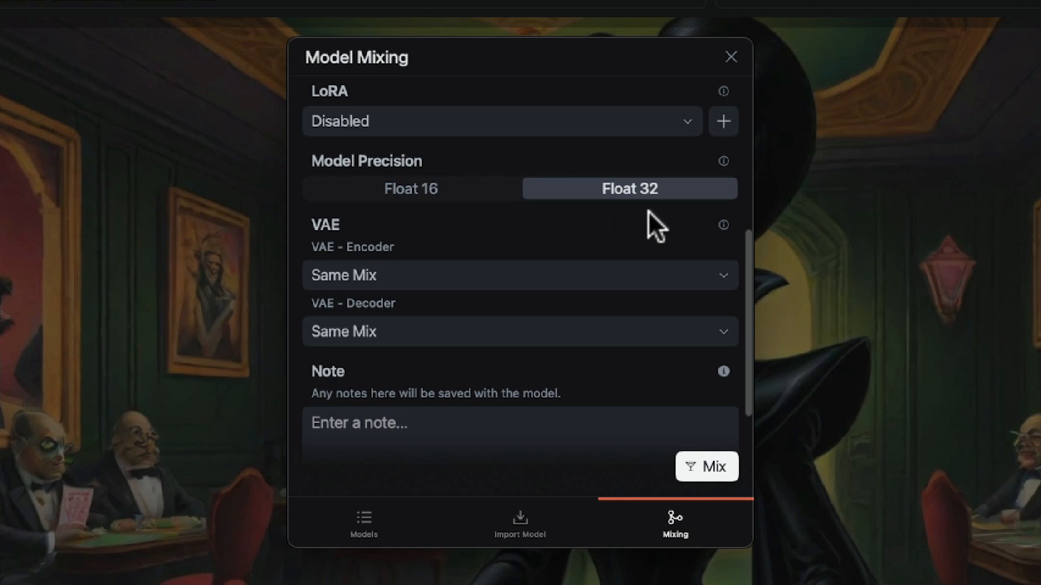
{"action": "left_click", "coordinate": [410, 189]}
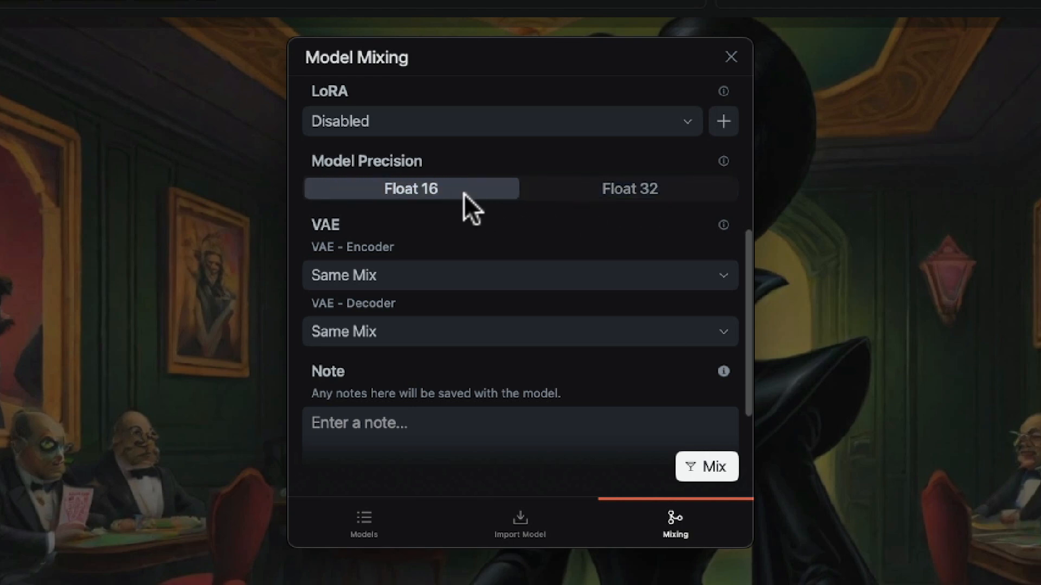
{"action": "mouse_move", "coordinate": [369, 537]}
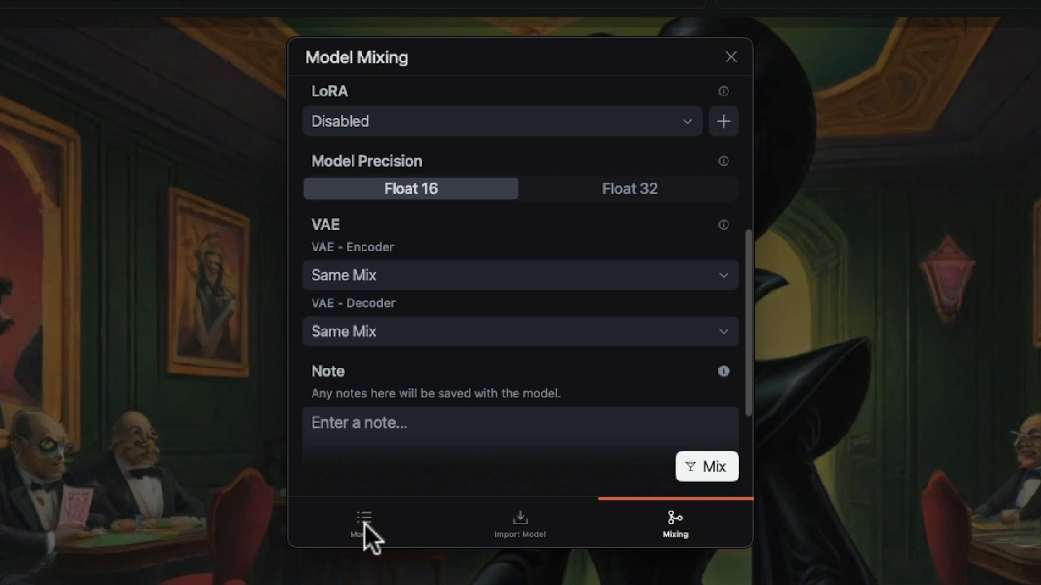
{"action": "left_click", "coordinate": [363, 522]}
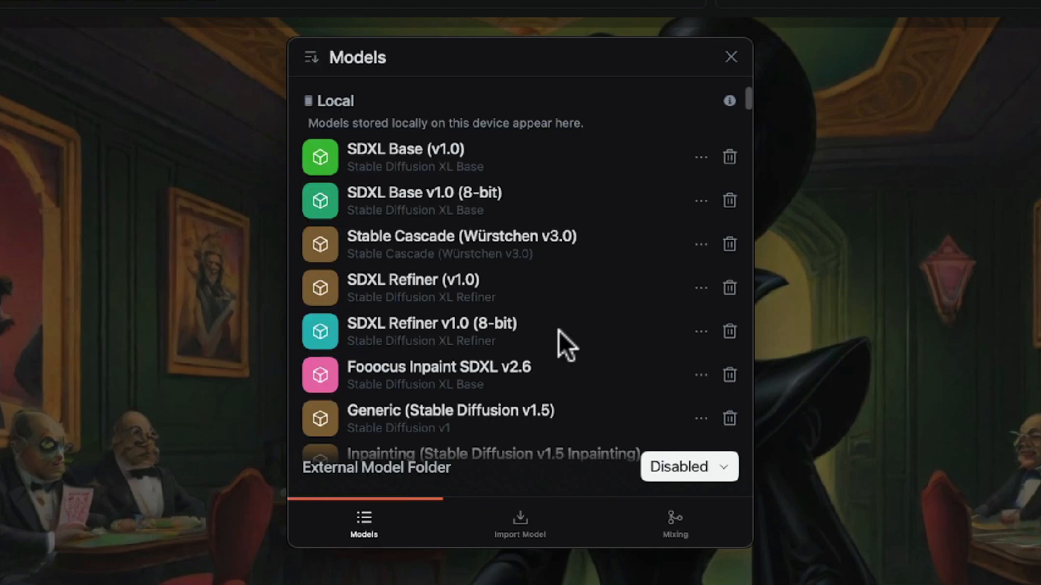
{"action": "scroll", "scroll_direction": "down", "scroll_amount": 3}
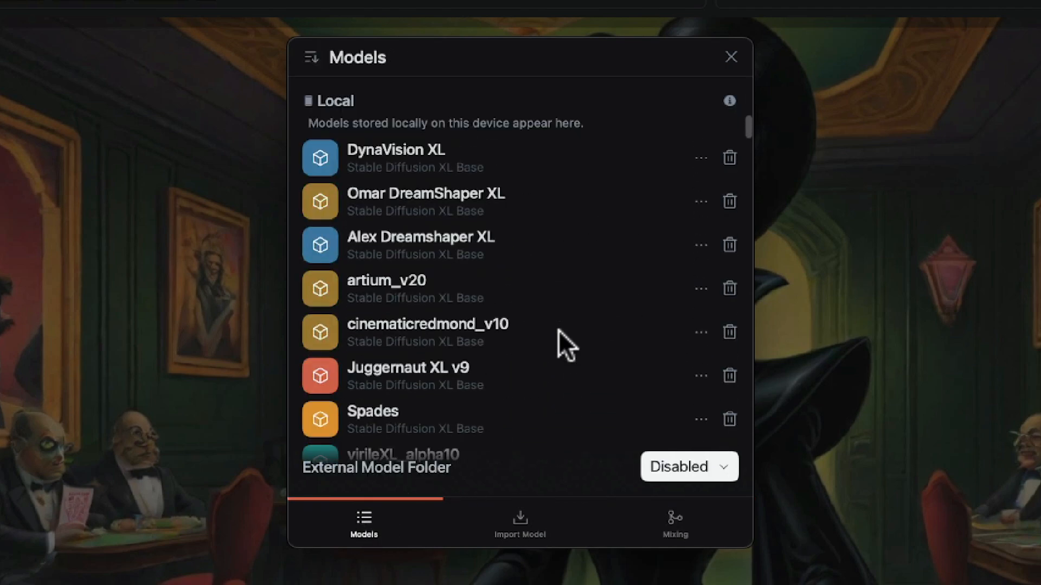
{"action": "scroll", "scroll_direction": "down", "scroll_amount": 3}
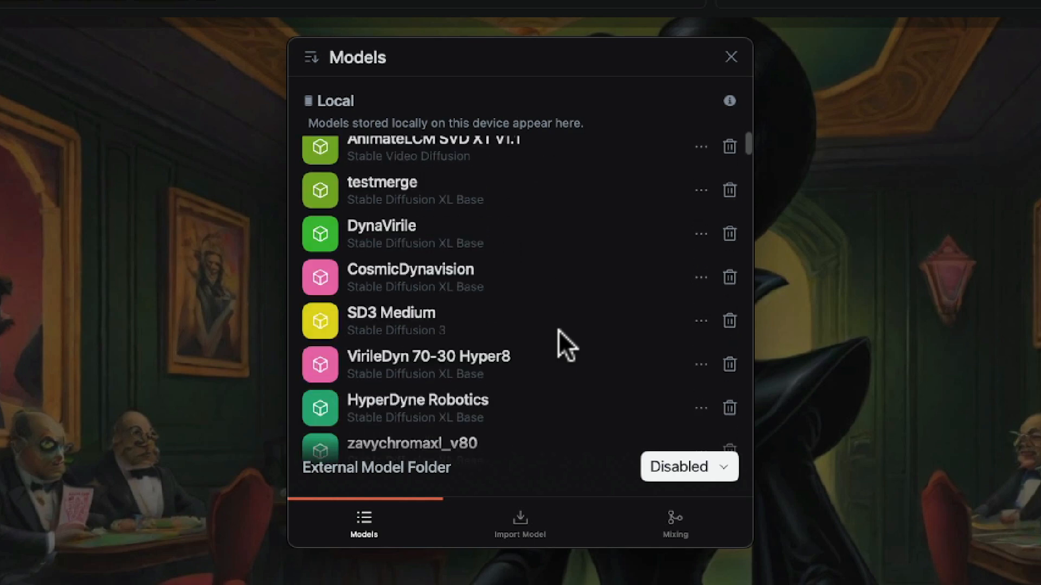
{"action": "scroll", "scroll_direction": "down", "scroll_amount": 3}
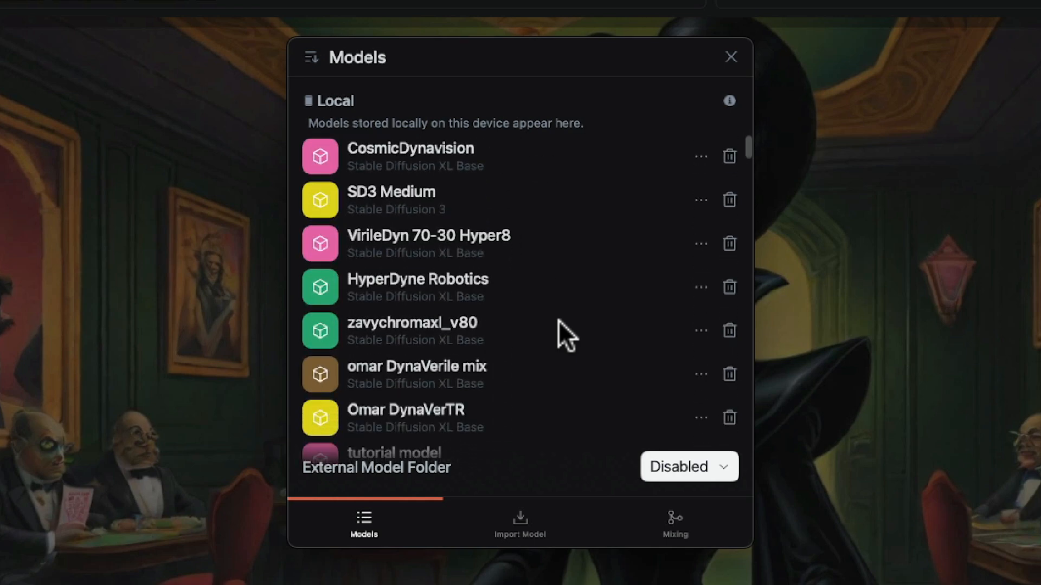
{"action": "mouse_move", "coordinate": [729, 346]}
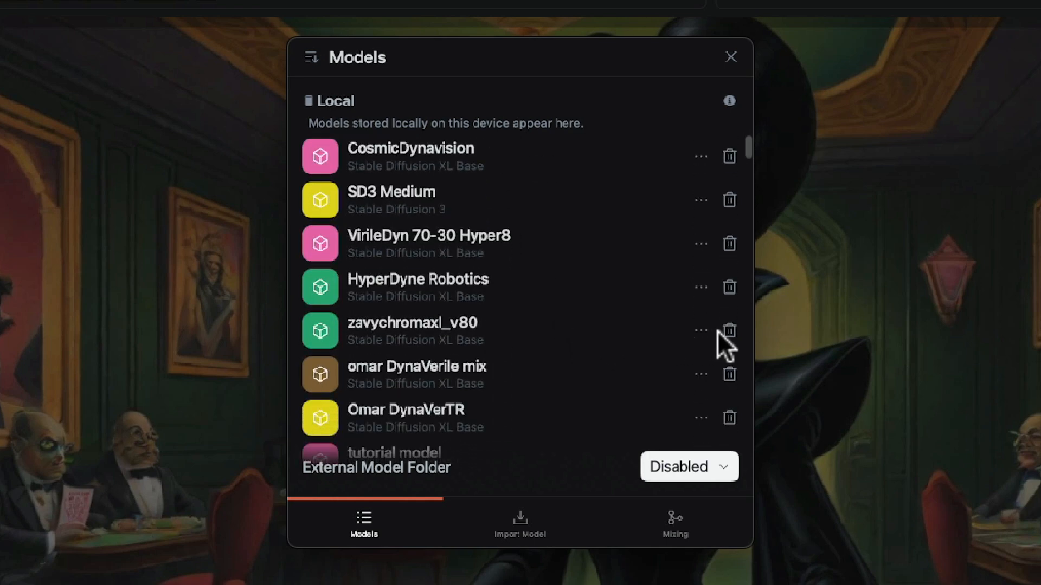
{"action": "scroll", "scroll_direction": "down", "scroll_amount": 3}
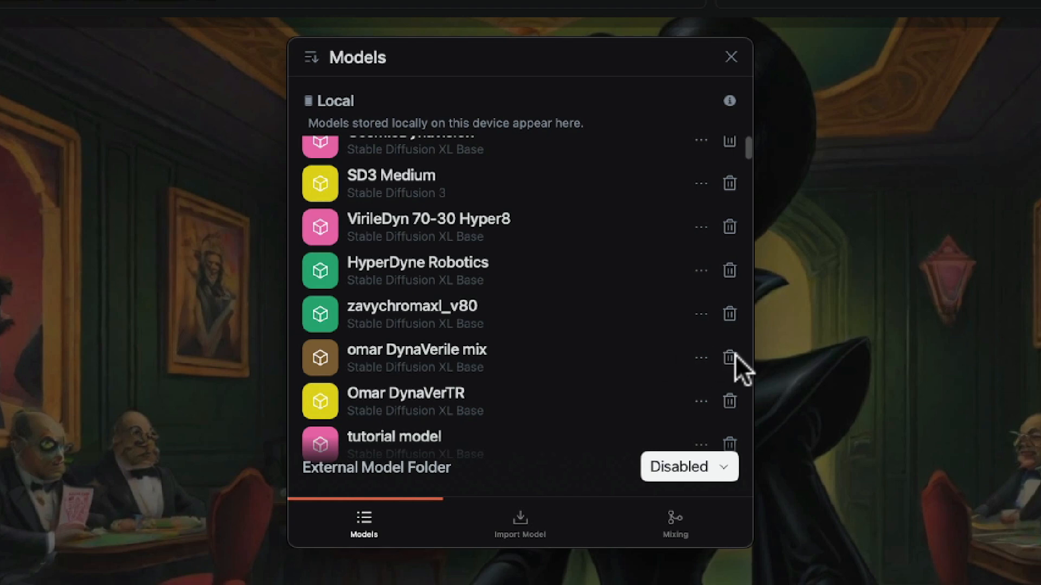
{"action": "left_click", "coordinate": [700, 357]}
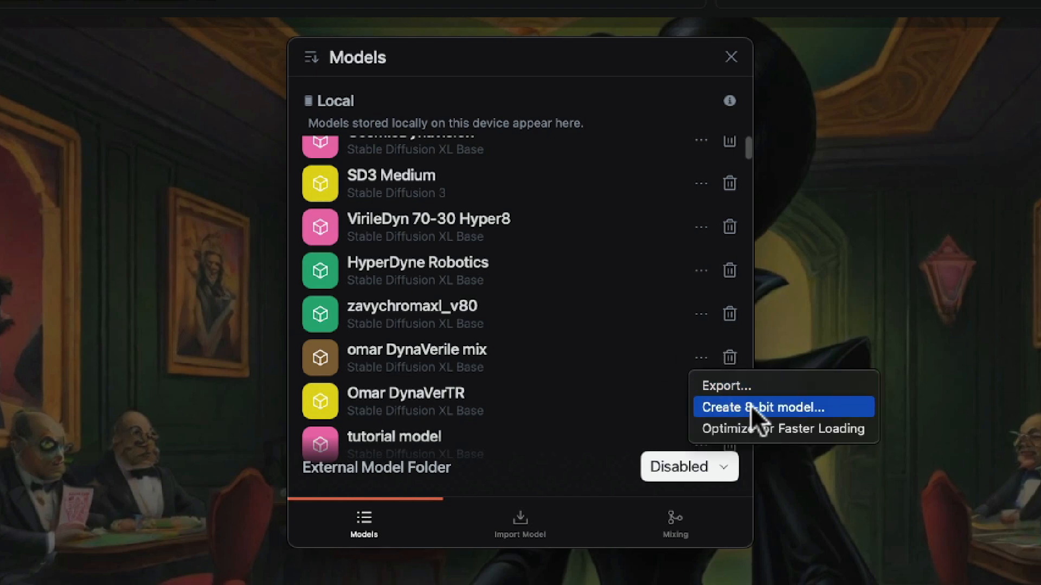
{"action": "mouse_move", "coordinate": [604, 366]}
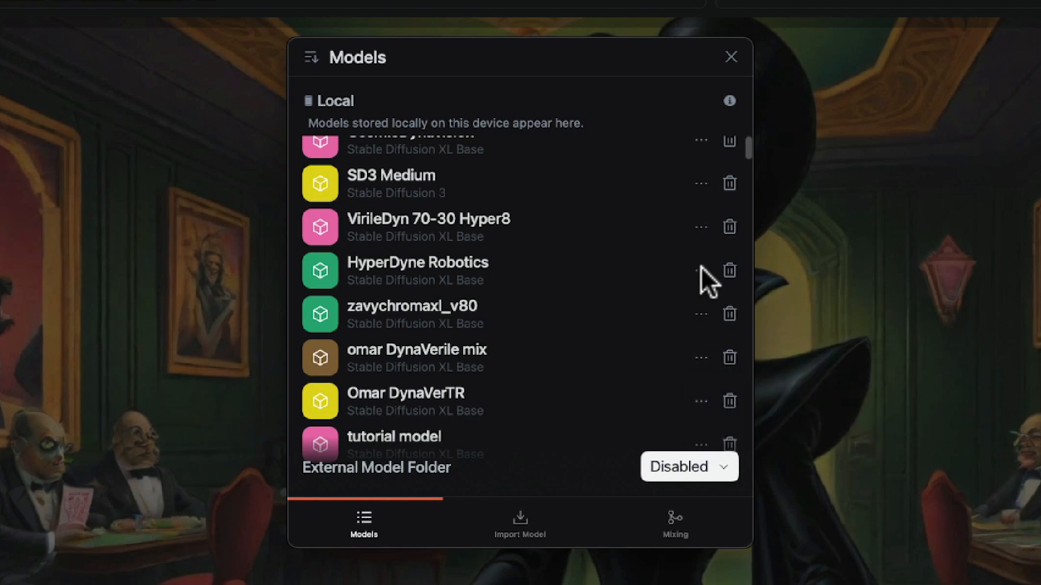
{"action": "left_click", "coordinate": [700, 270]}
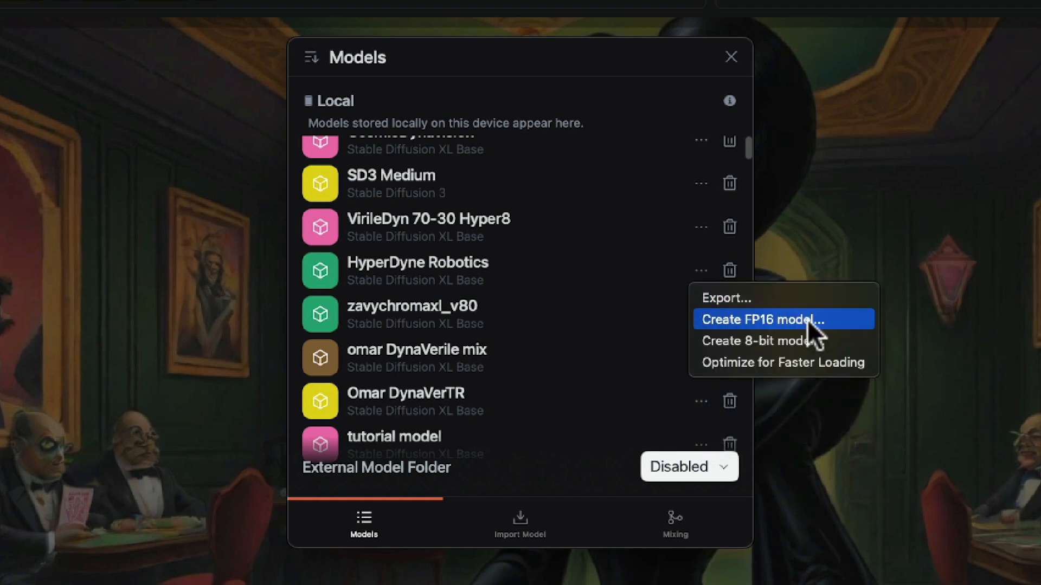
{"action": "mouse_move", "coordinate": [783, 340]}
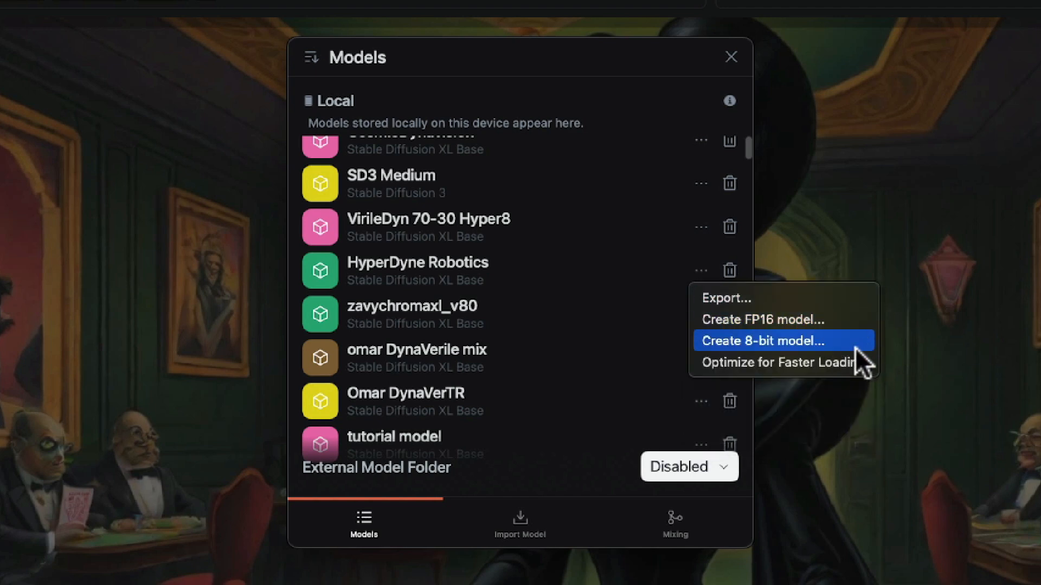
{"action": "mouse_move", "coordinate": [839, 318]}
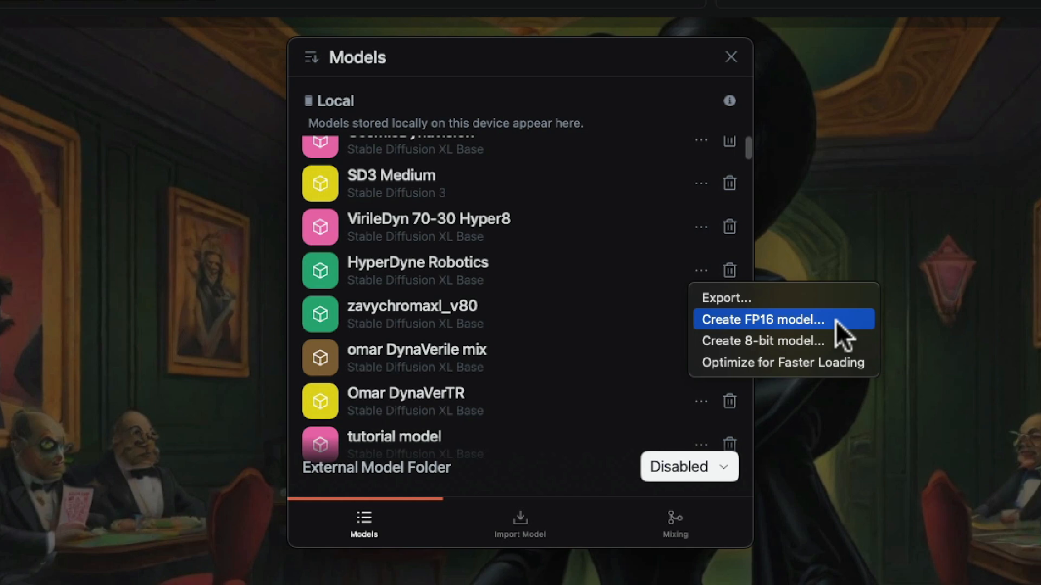
{"action": "mouse_move", "coordinate": [844, 348]}
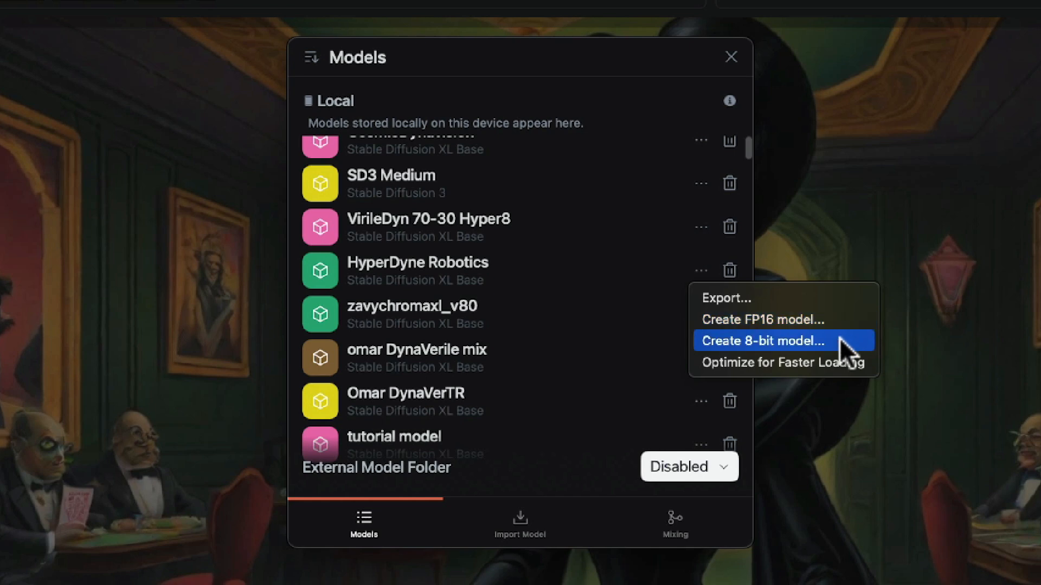
{"action": "mouse_move", "coordinate": [524, 345]}
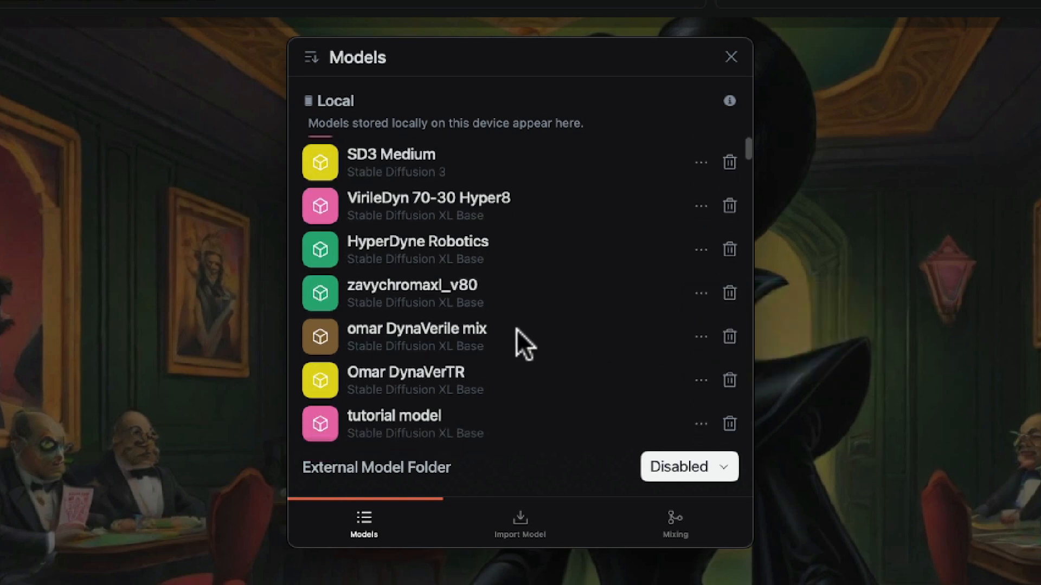
{"action": "mouse_move", "coordinate": [663, 342]}
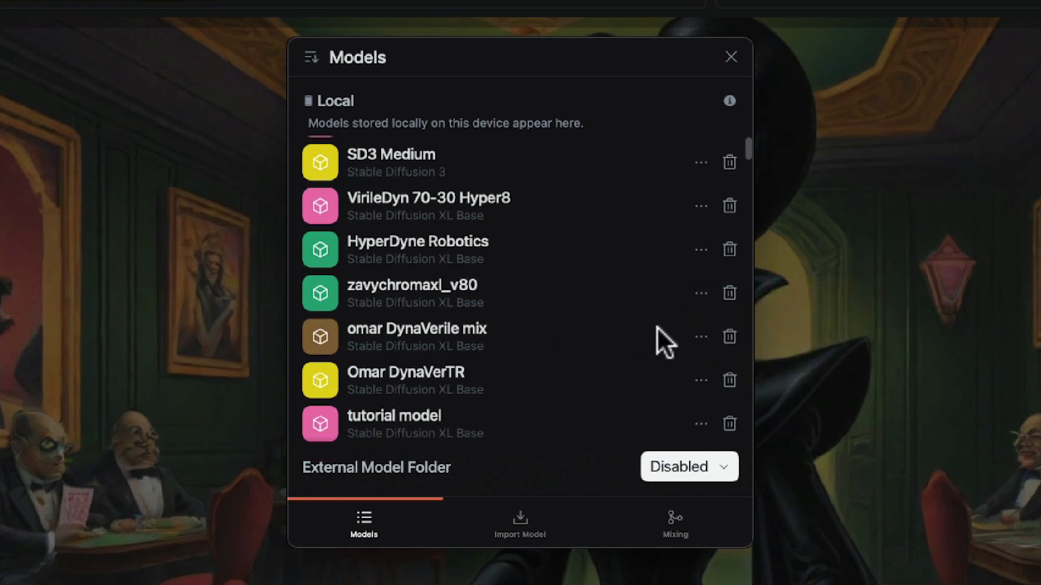
{"action": "mouse_move", "coordinate": [710, 351]}
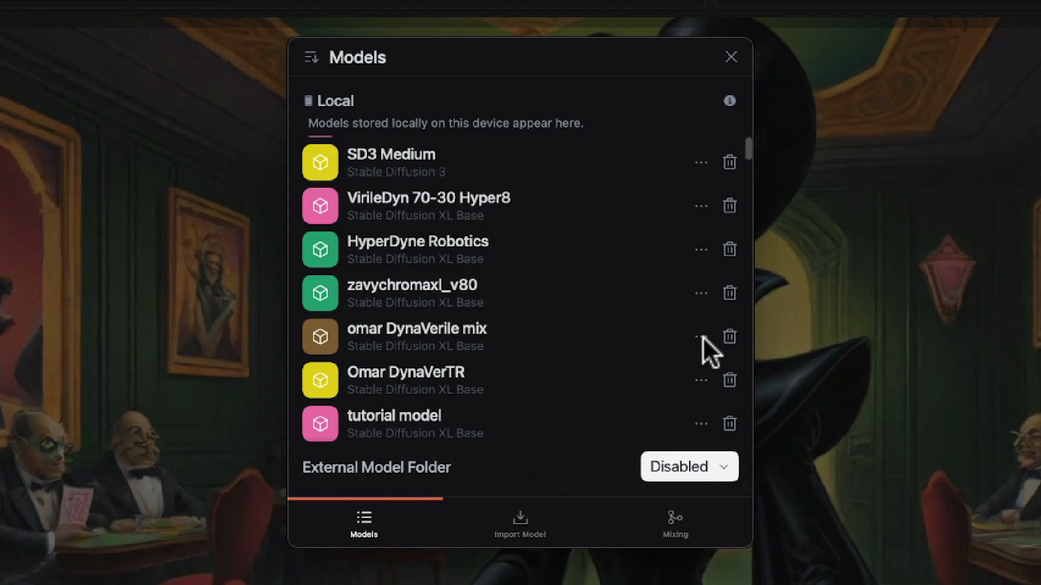
{"action": "left_click", "coordinate": [700, 336]}
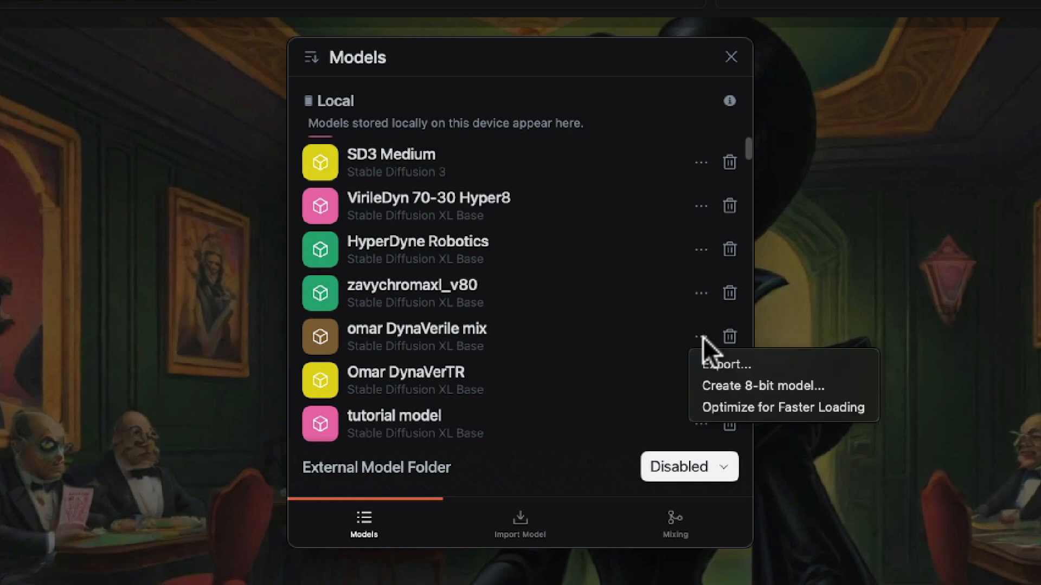
{"action": "mouse_move", "coordinate": [681, 372]}
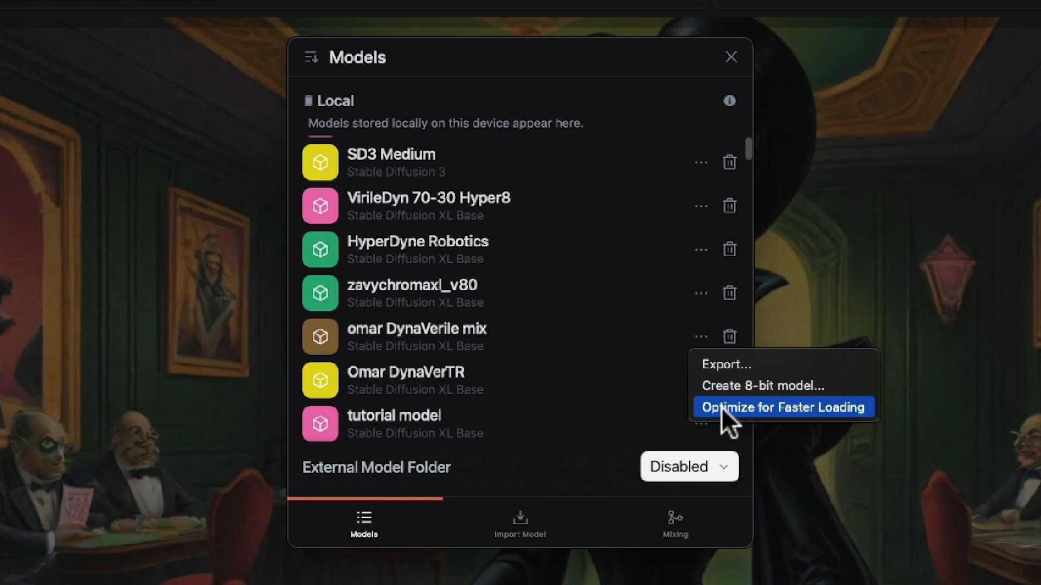
{"action": "mouse_move", "coordinate": [844, 425]}
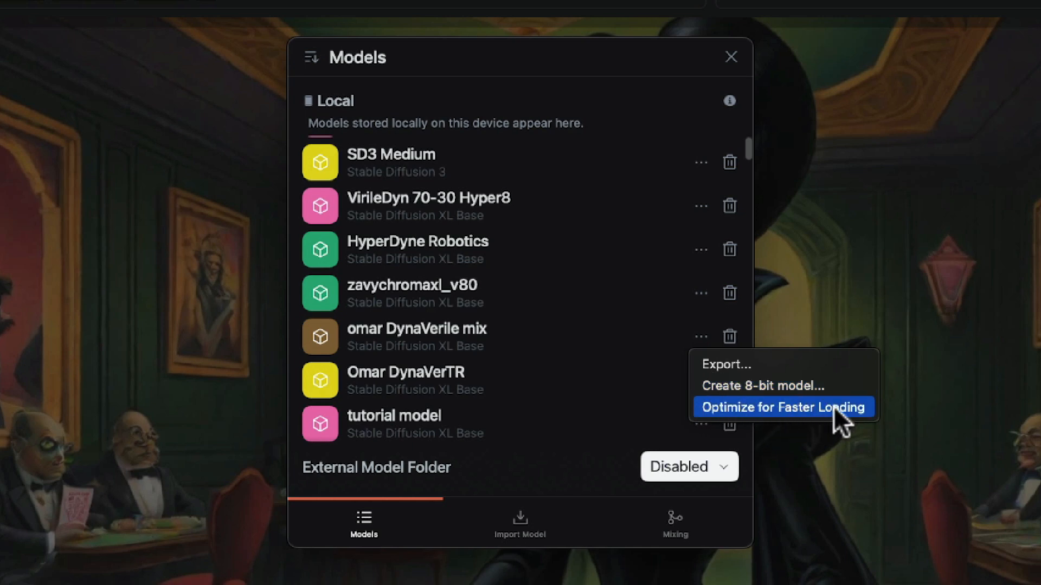
{"action": "mouse_move", "coordinate": [831, 423]}
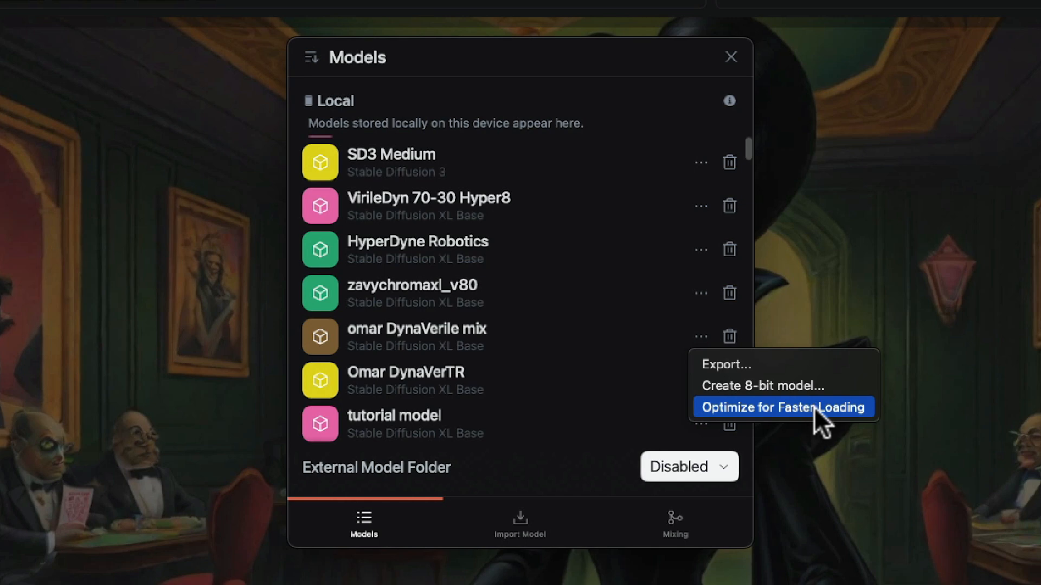
{"action": "mouse_move", "coordinate": [729, 428]}
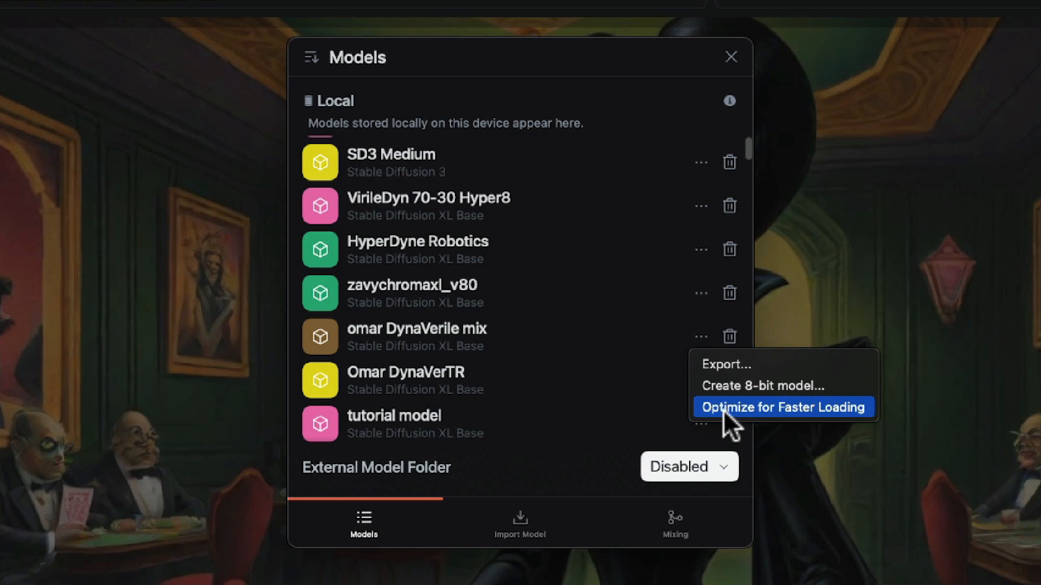
{"action": "mouse_move", "coordinate": [700, 428]}
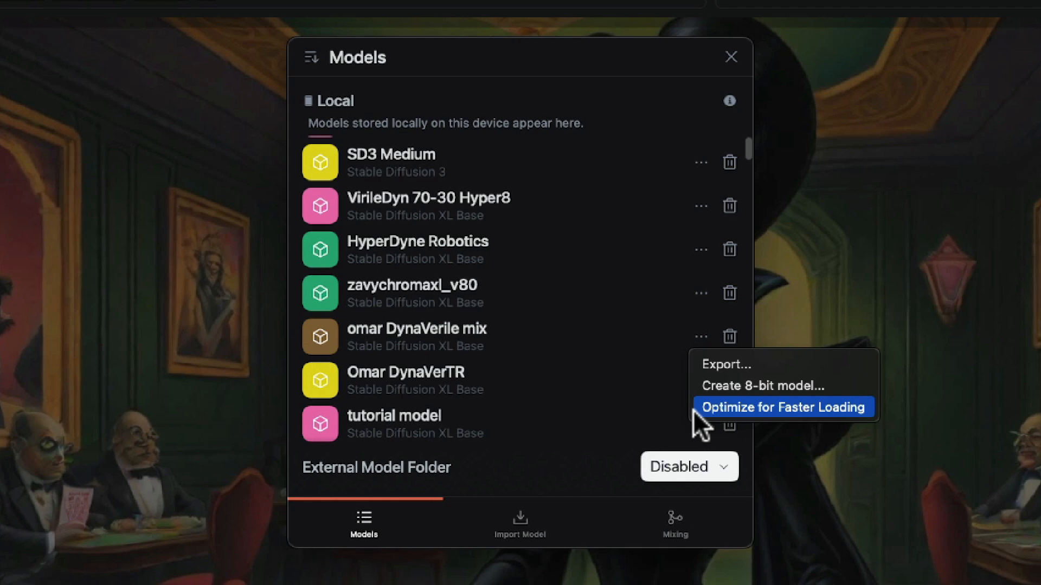
{"action": "mouse_move", "coordinate": [637, 374]}
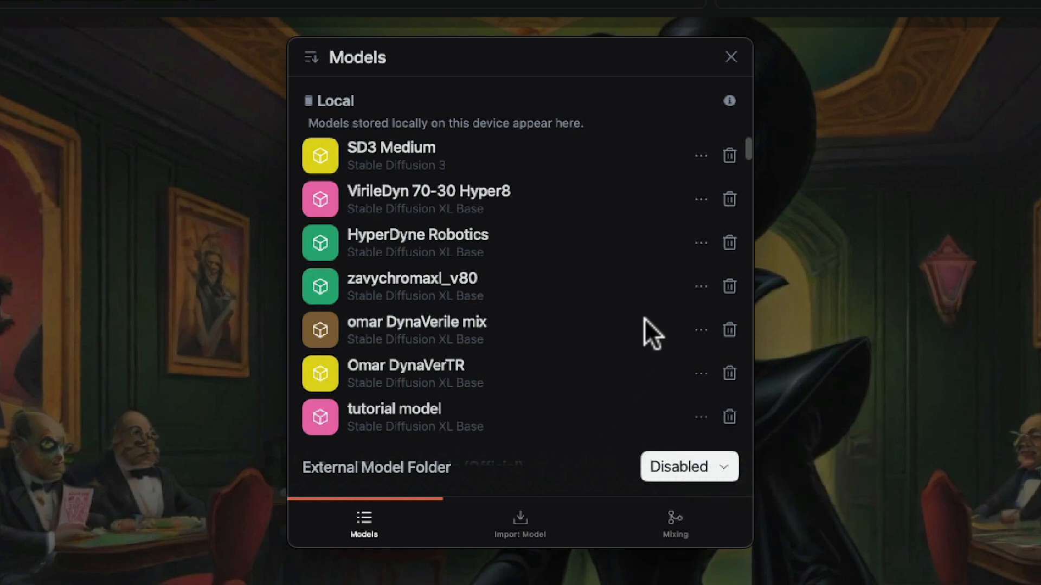
Review tutorial model's export and conversion options, then choose to delete tutorial model.
{"action": "scroll", "scroll_direction": "down", "scroll_amount": 3}
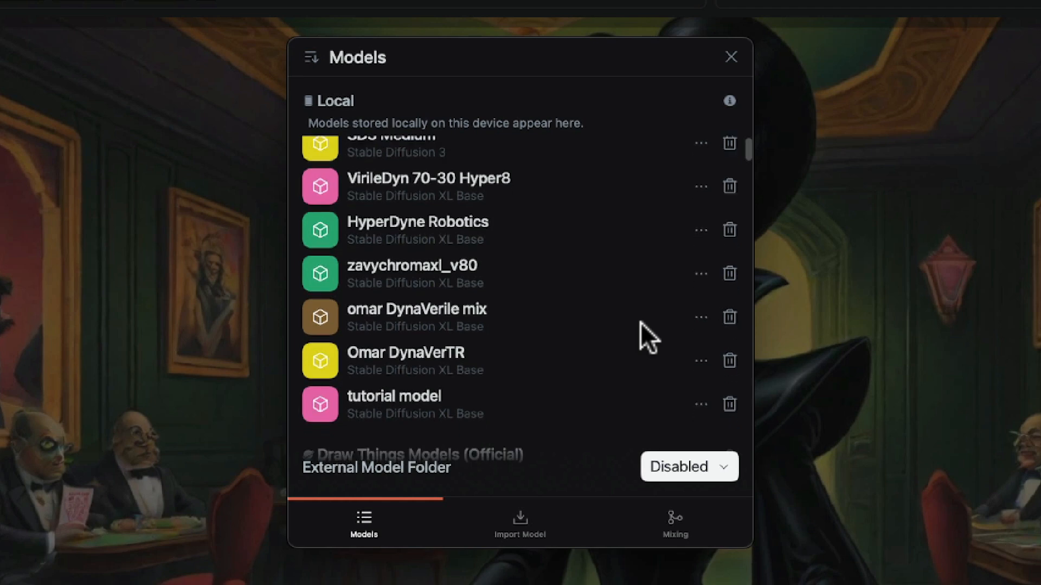
{"action": "left_click", "coordinate": [701, 403]}
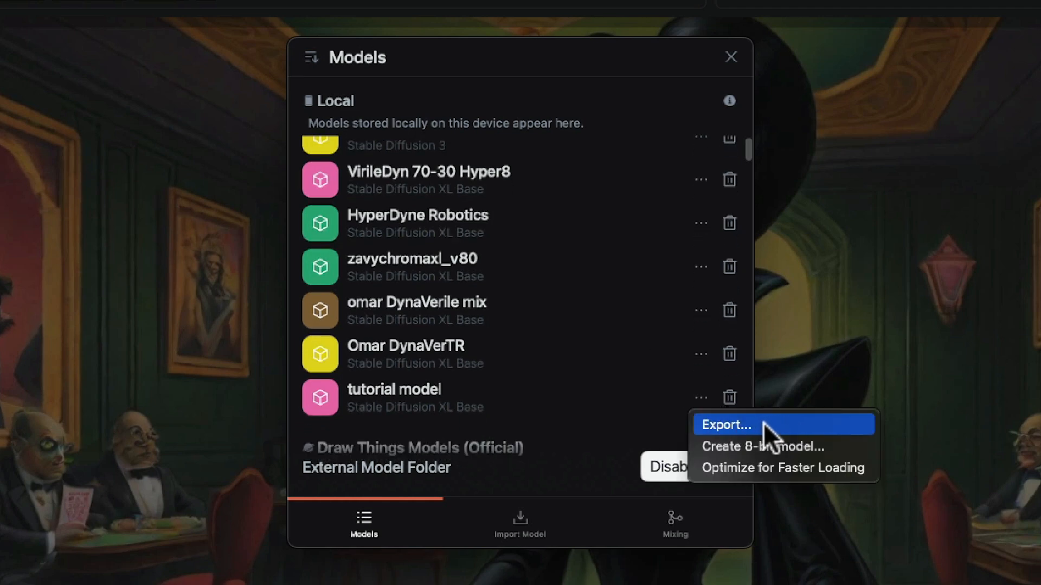
{"action": "mouse_move", "coordinate": [781, 438]}
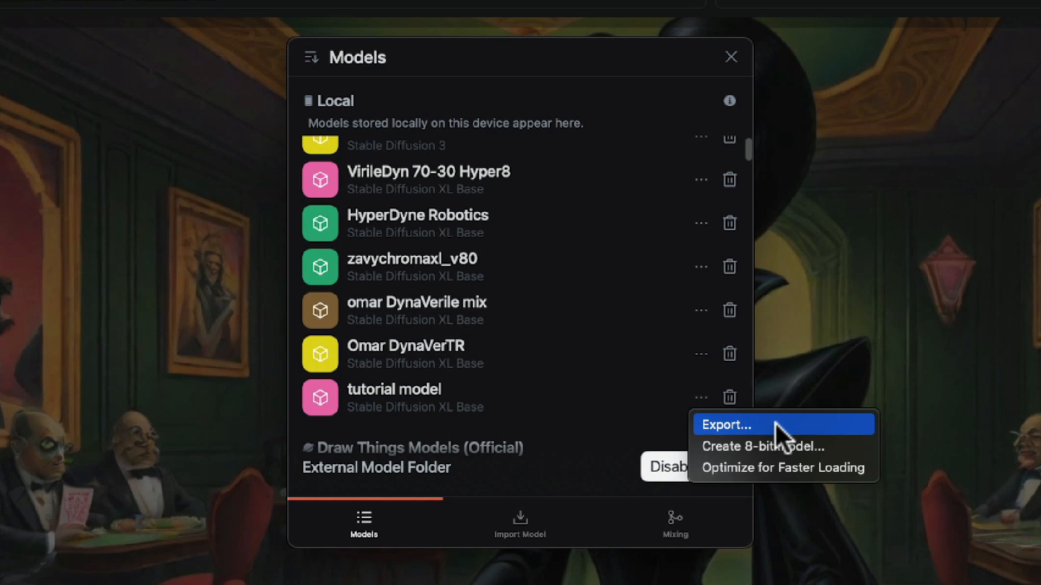
{"action": "mouse_move", "coordinate": [770, 435]}
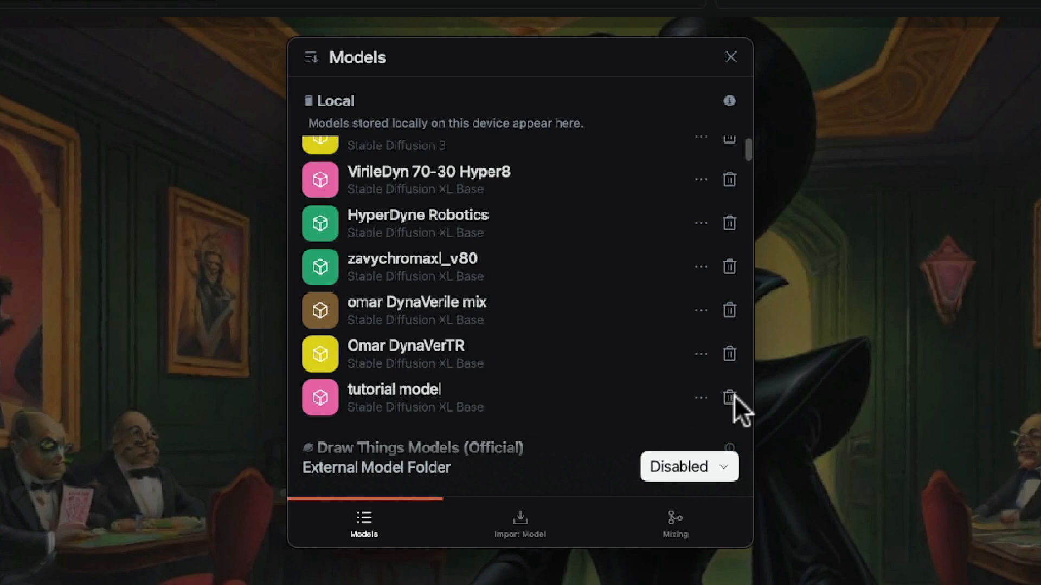
{"action": "mouse_move", "coordinate": [738, 405]}
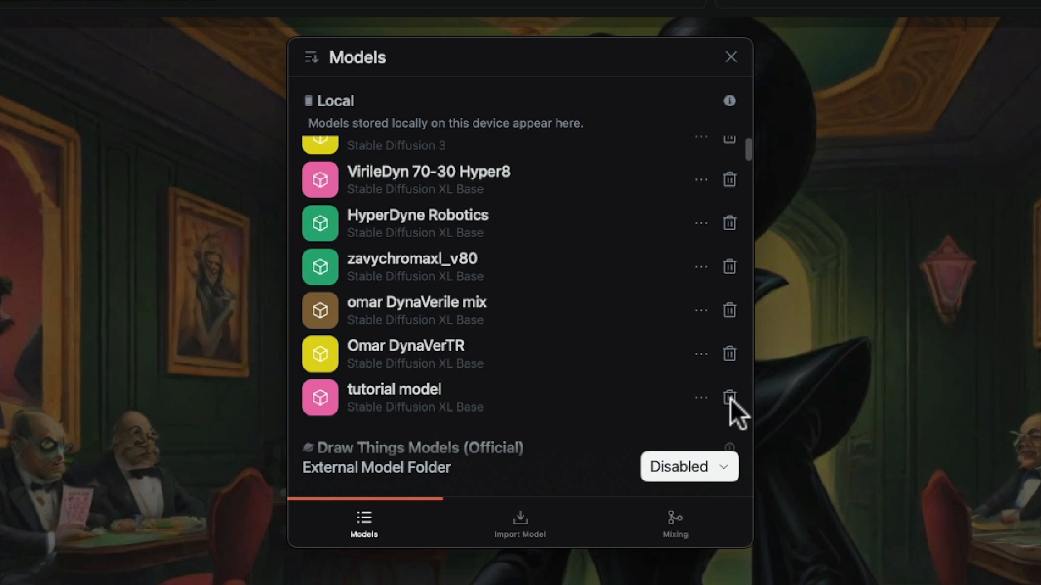
{"action": "left_click", "coordinate": [728, 398]}
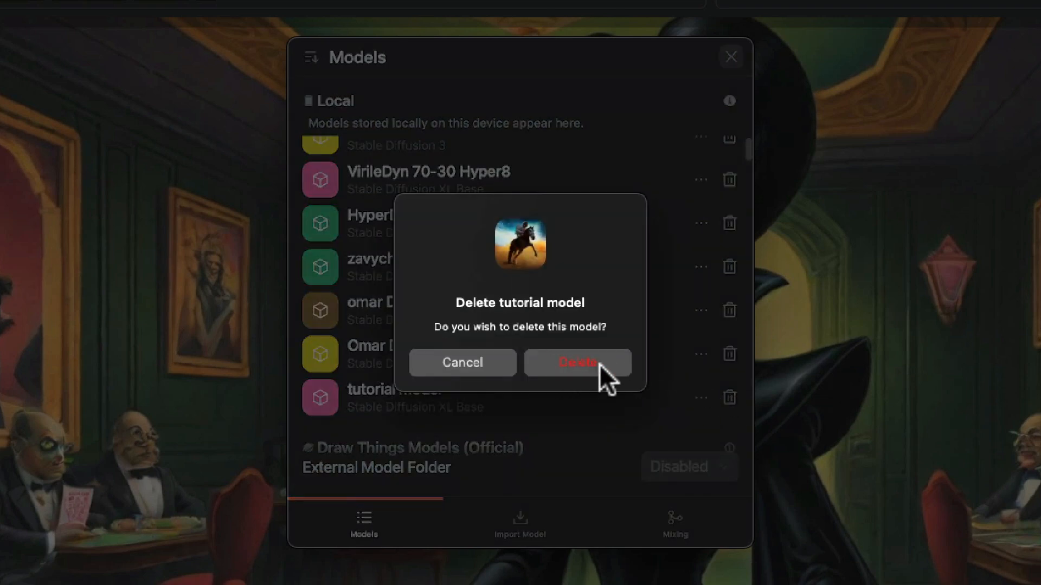